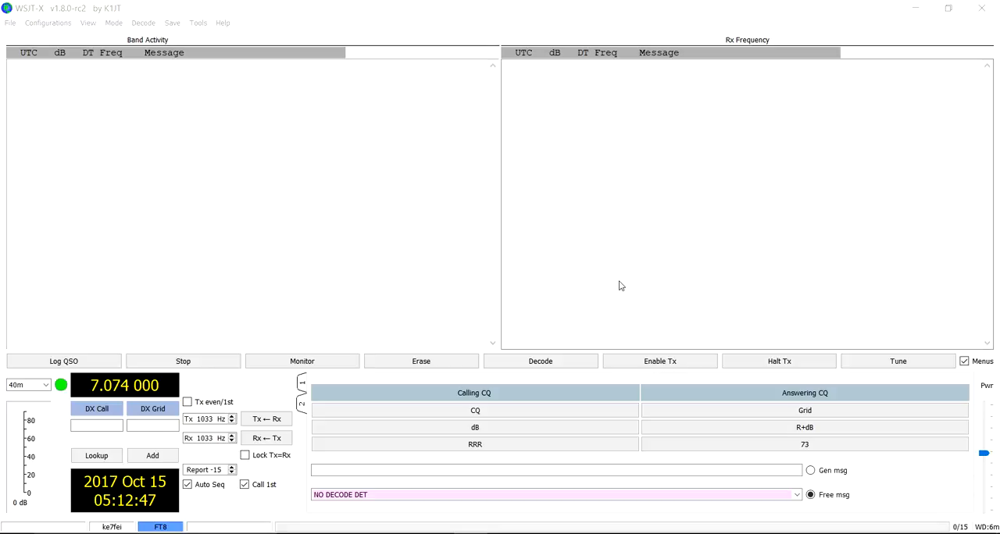
mouse_move(594, 289)
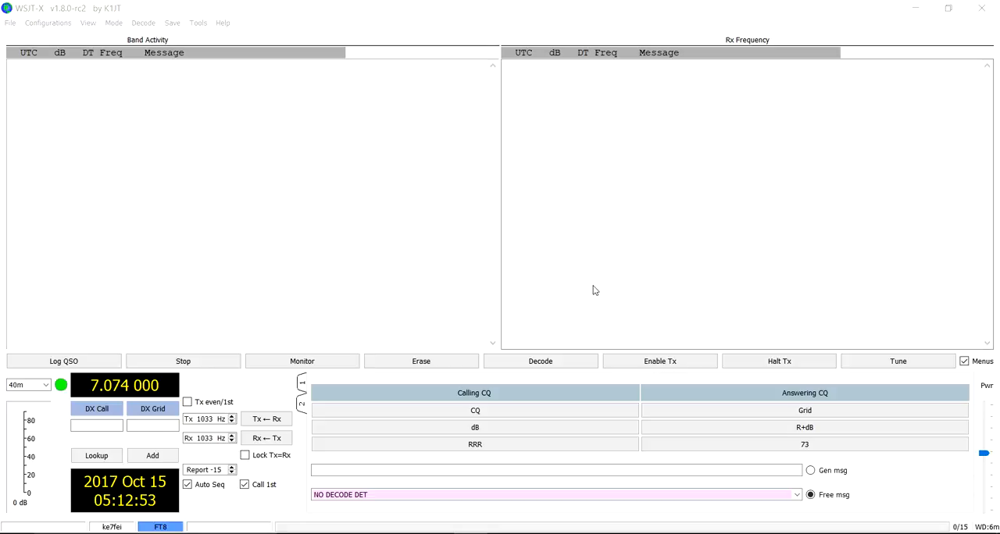
mouse_move(482, 433)
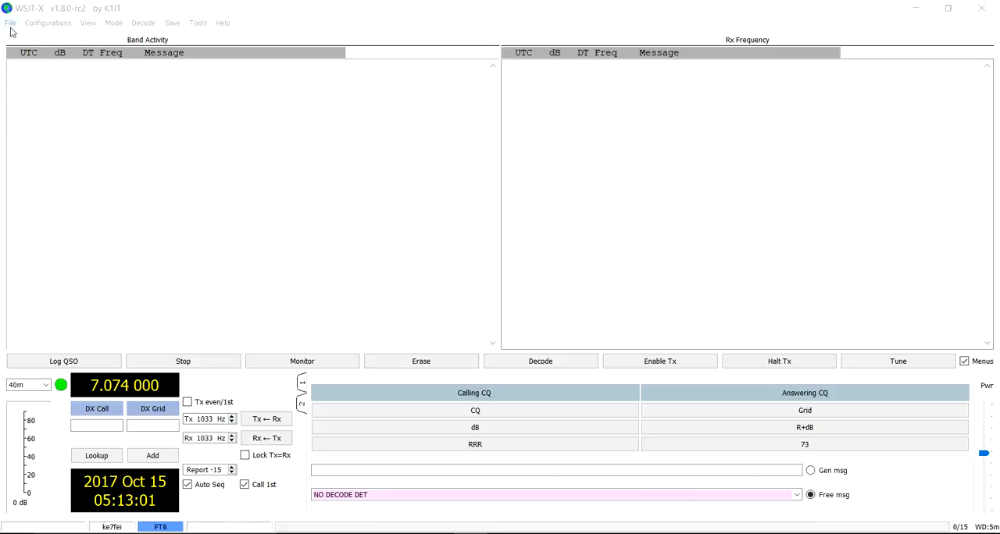
- Add SAY WHAT? as a new Tx macro in Settings
click(10, 22)
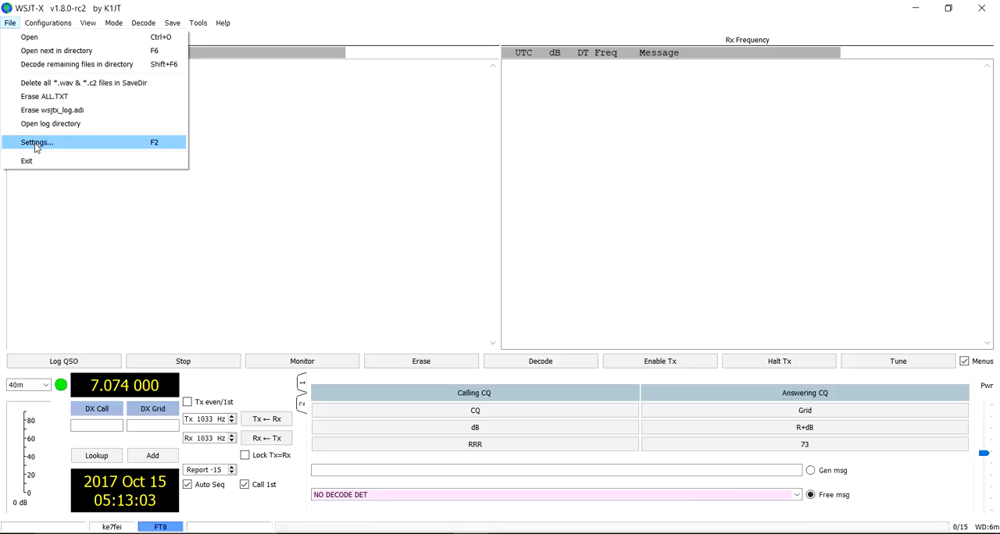
click(36, 143)
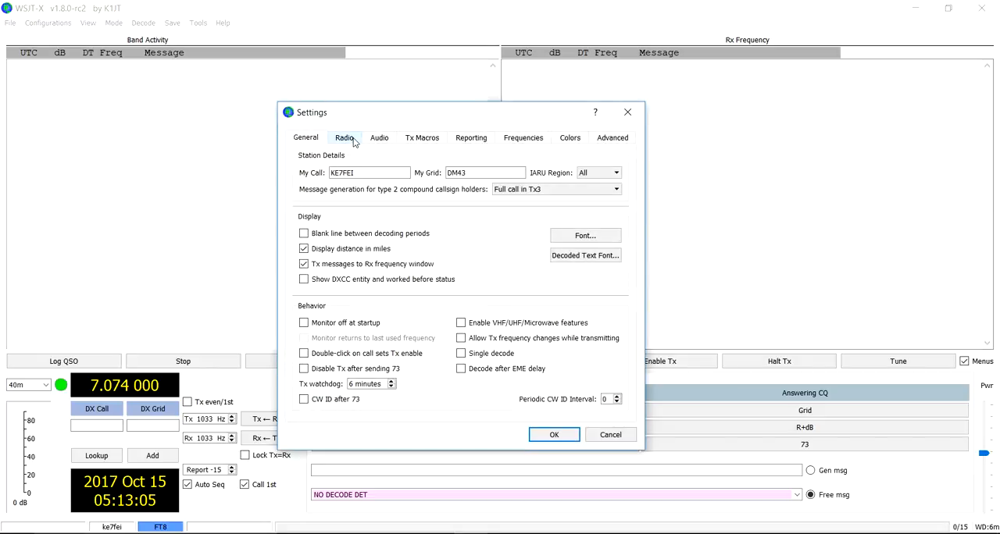
click(422, 137)
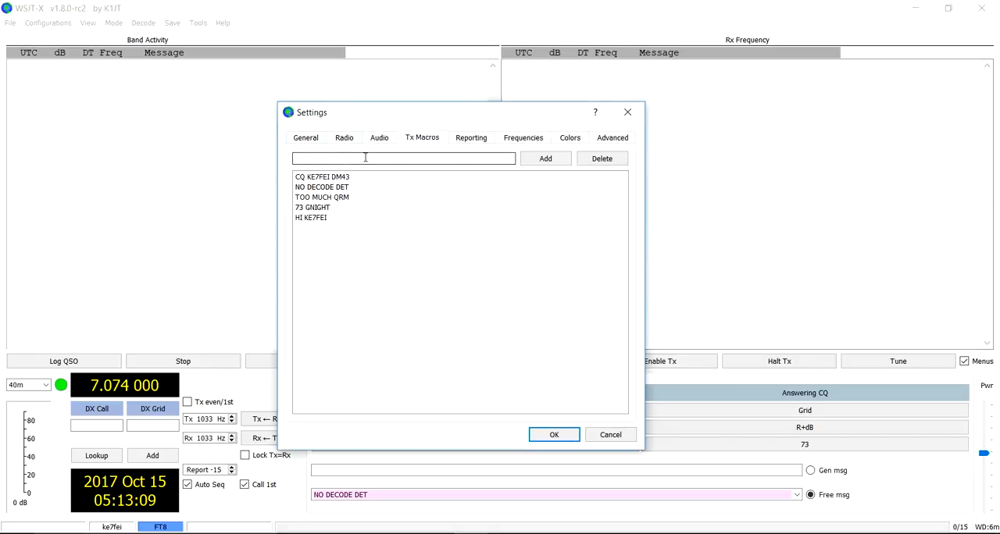
click(311, 217)
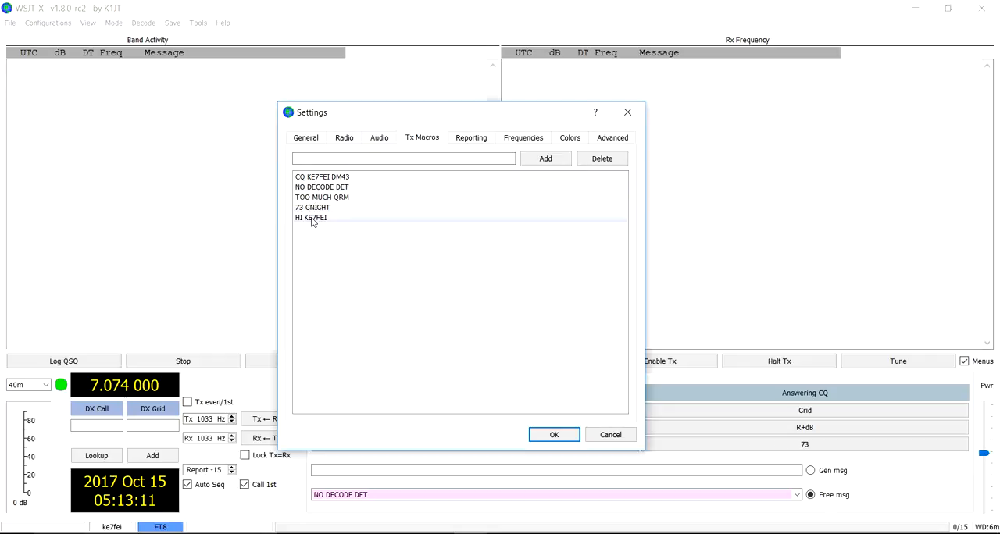
mouse_move(361, 225)
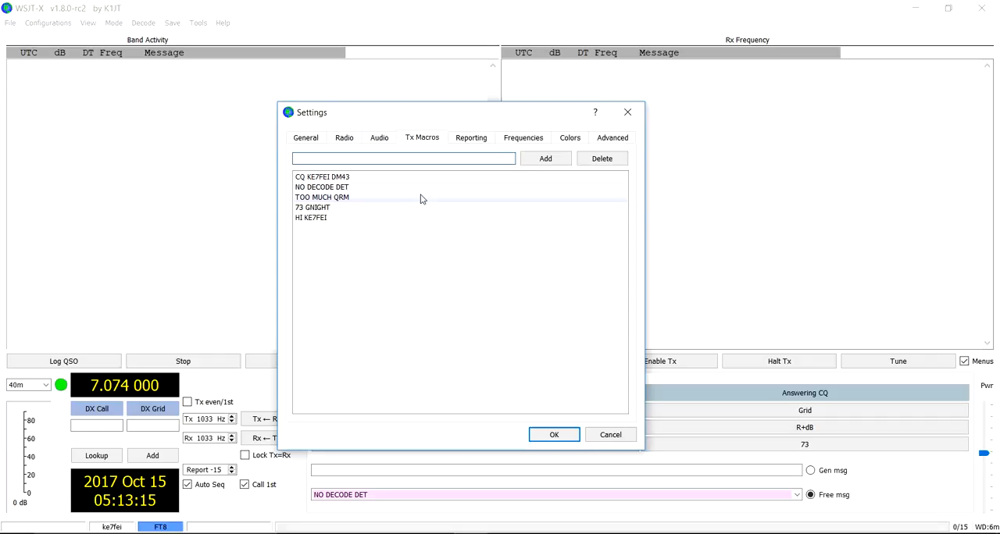
text(s)
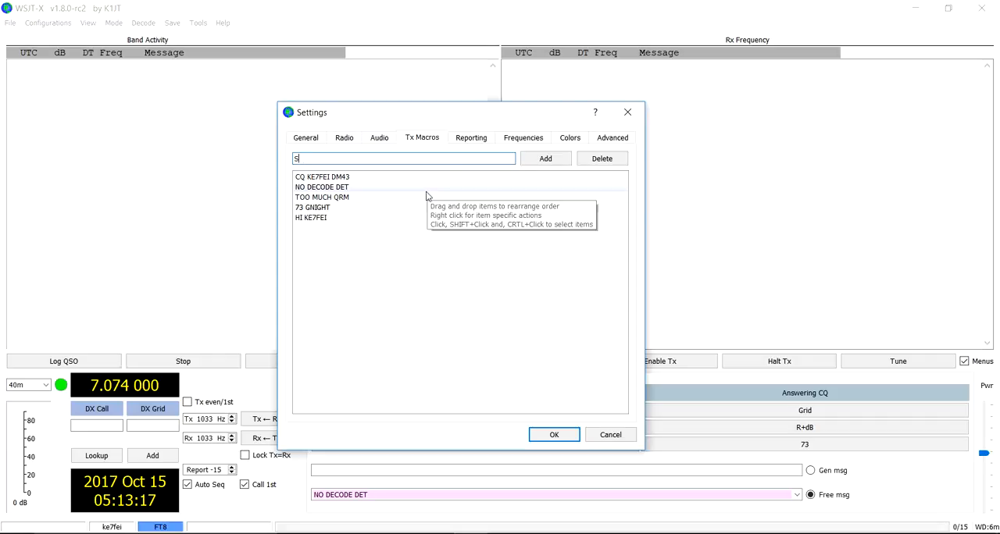
text(AY WHAT?)
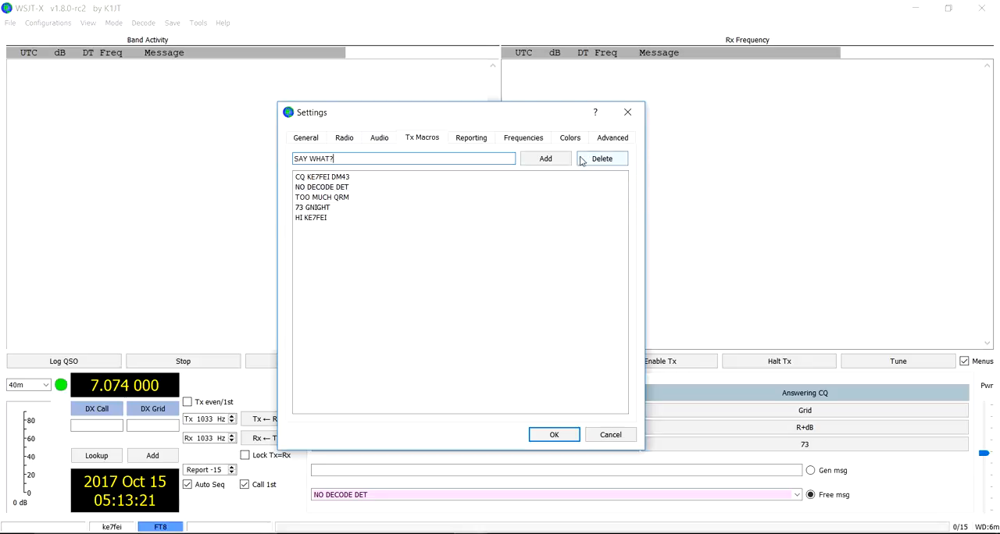
click(544, 159)
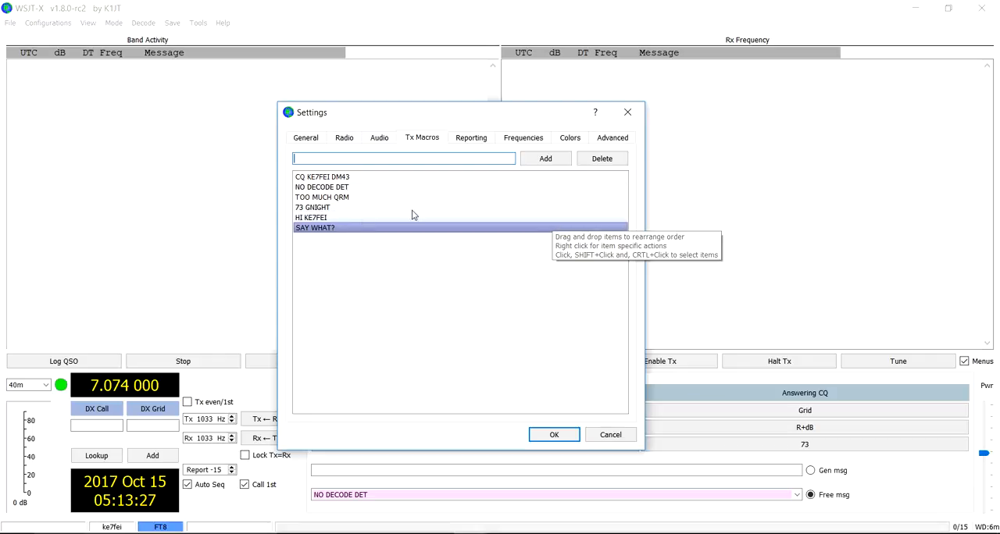
mouse_move(602, 159)
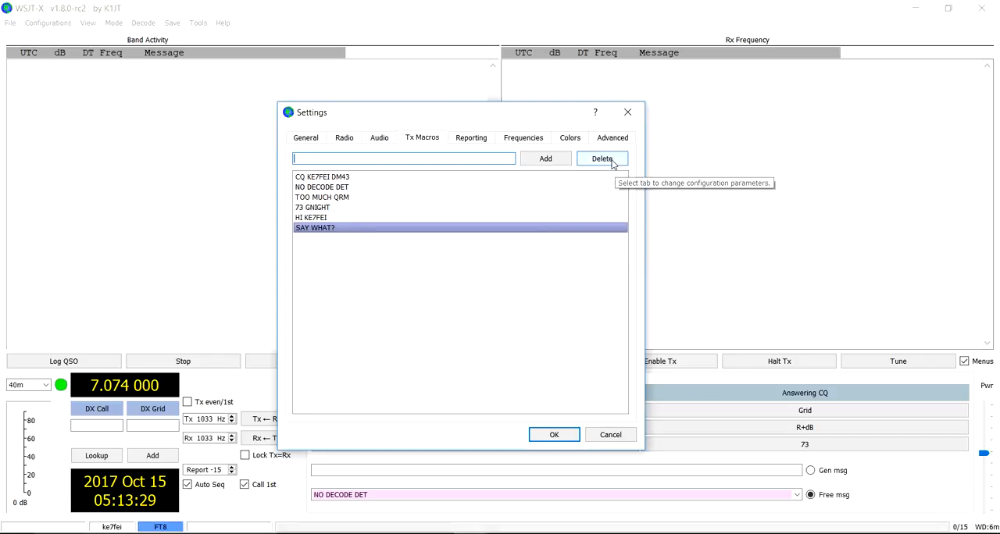
- Remove the SAY WHAT? macro, save settings, and transmit the NO DECODE DET free message
click(311, 217)
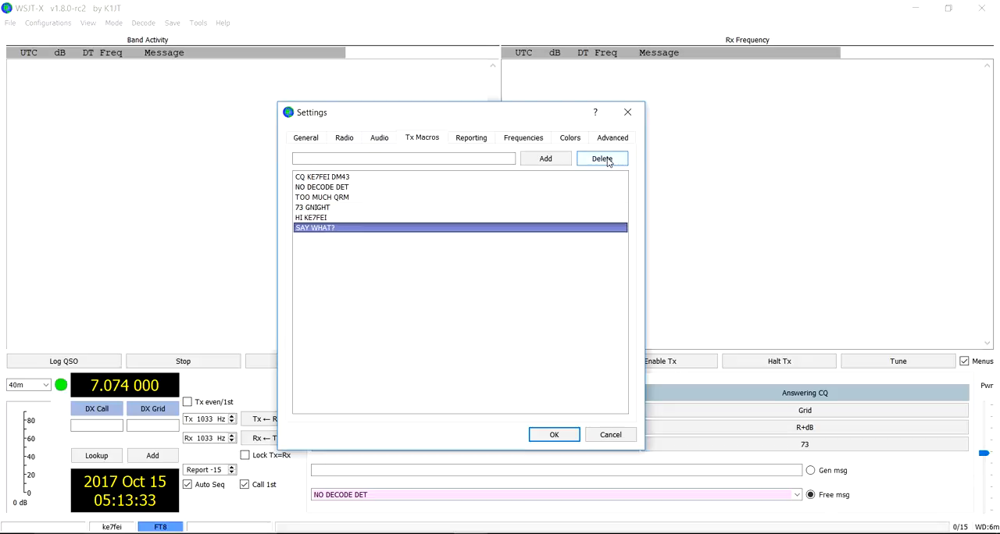
click(602, 158)
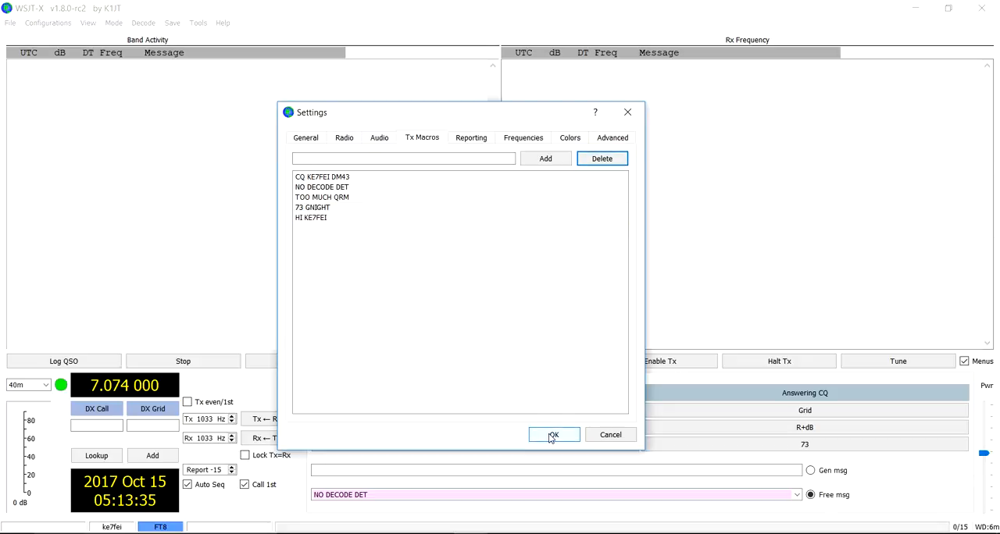
click(553, 435)
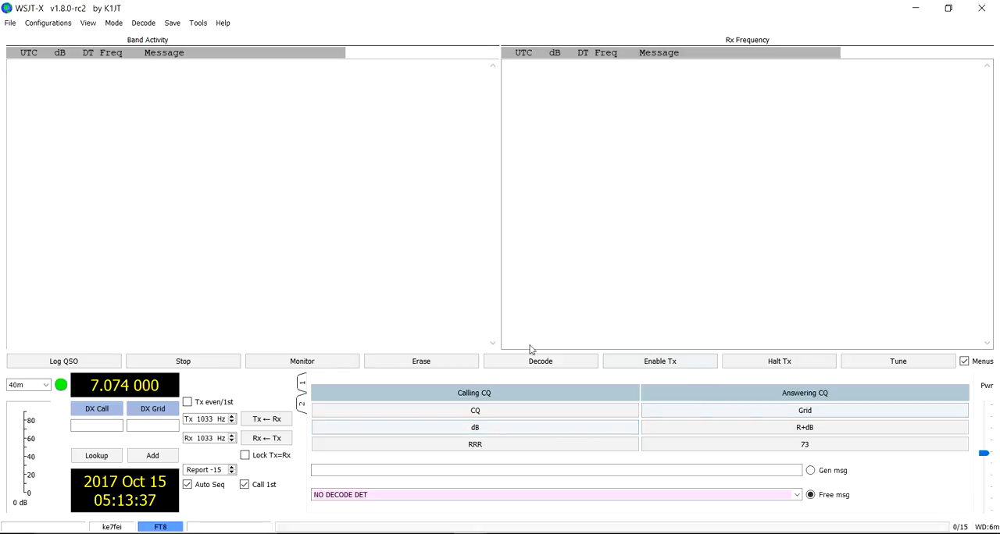
mouse_move(722, 304)
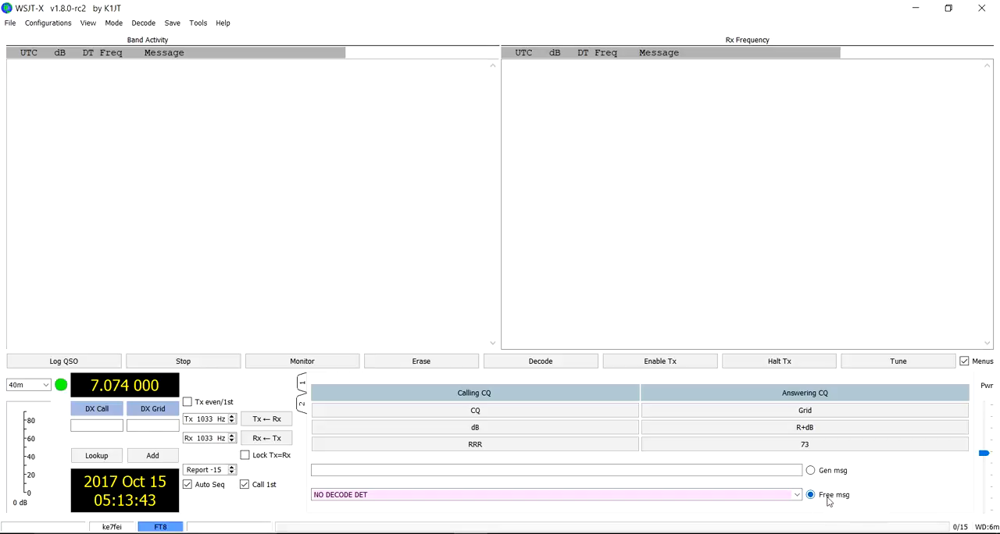
click(797, 494)
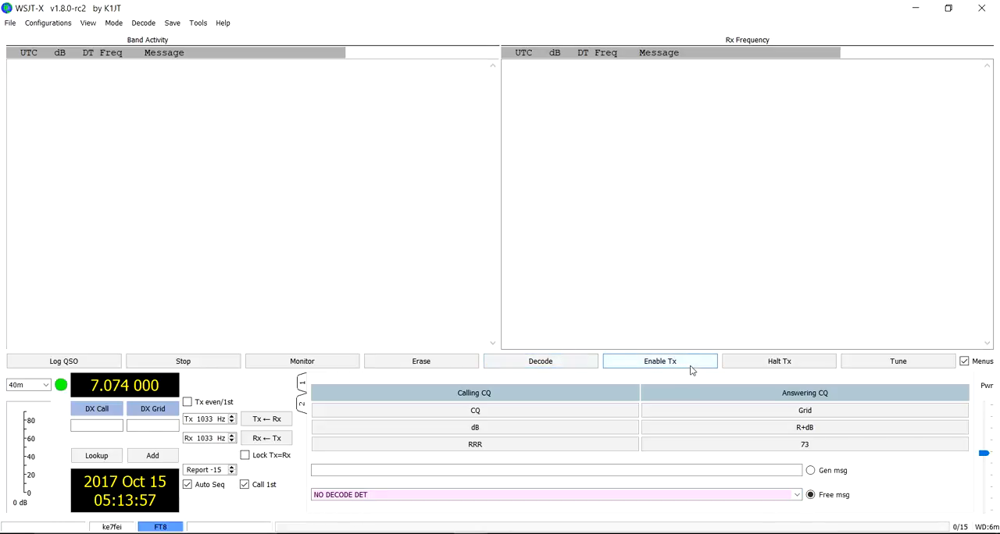
mouse_move(659, 361)
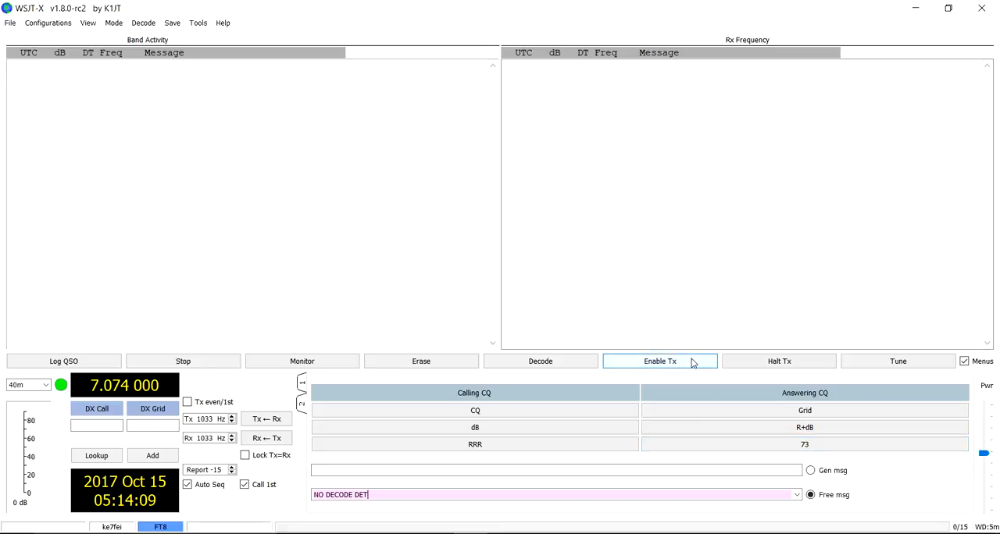
click(659, 361)
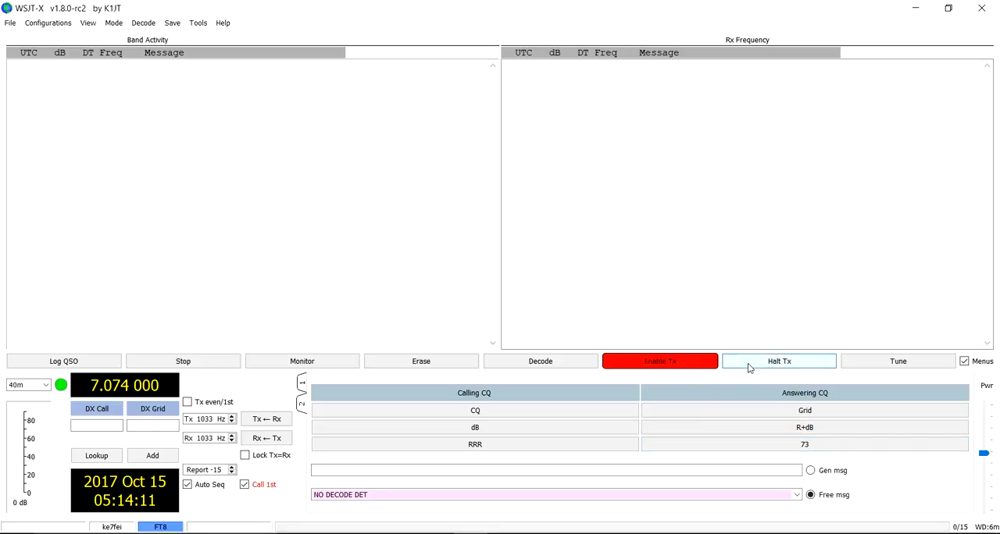
mouse_move(779, 361)
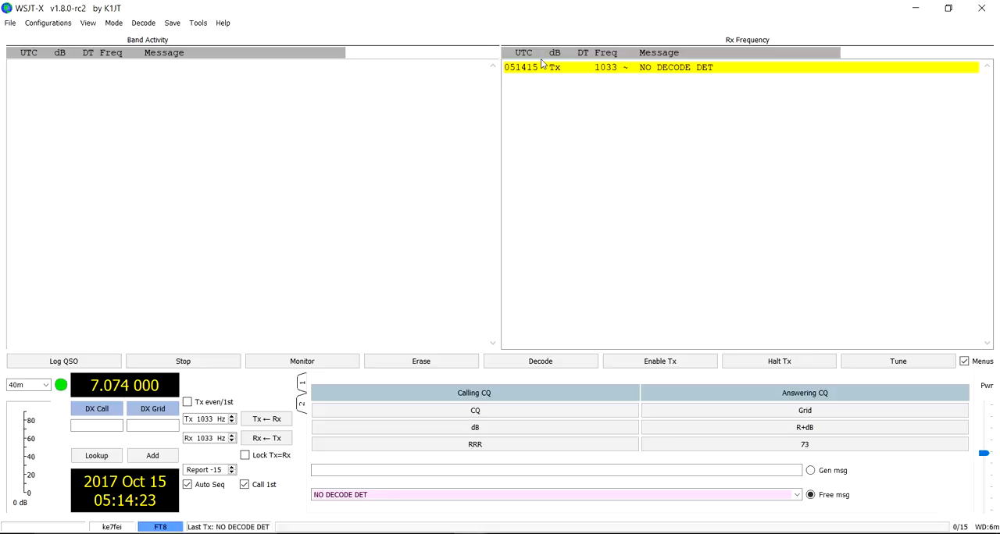
mouse_move(583, 80)
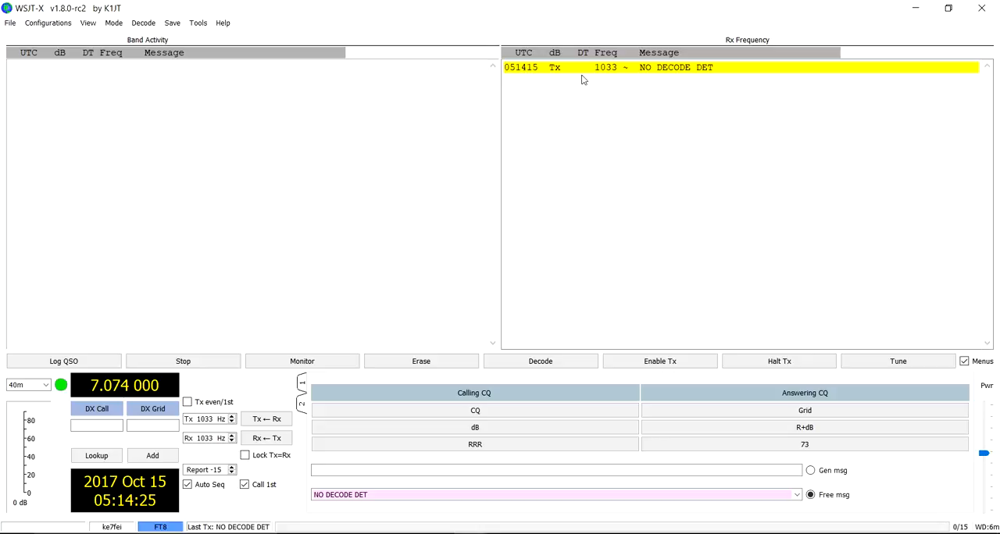
mouse_move(659, 80)
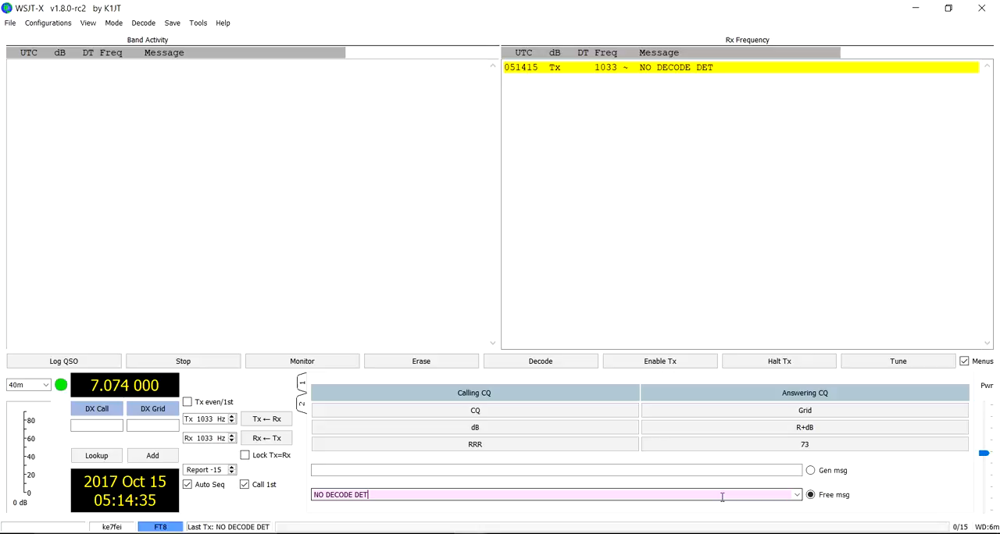
- Enter 'WHAT DOES MORE THAN 13 LOOK LIKE?' as the free message, transmit it, then halt Tx
text(WHAT)
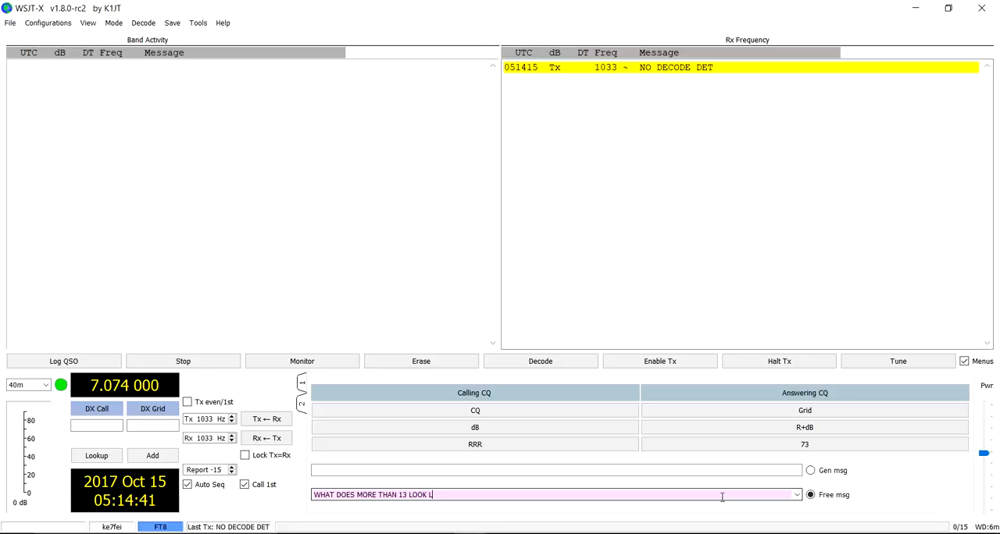
text(IKE?)
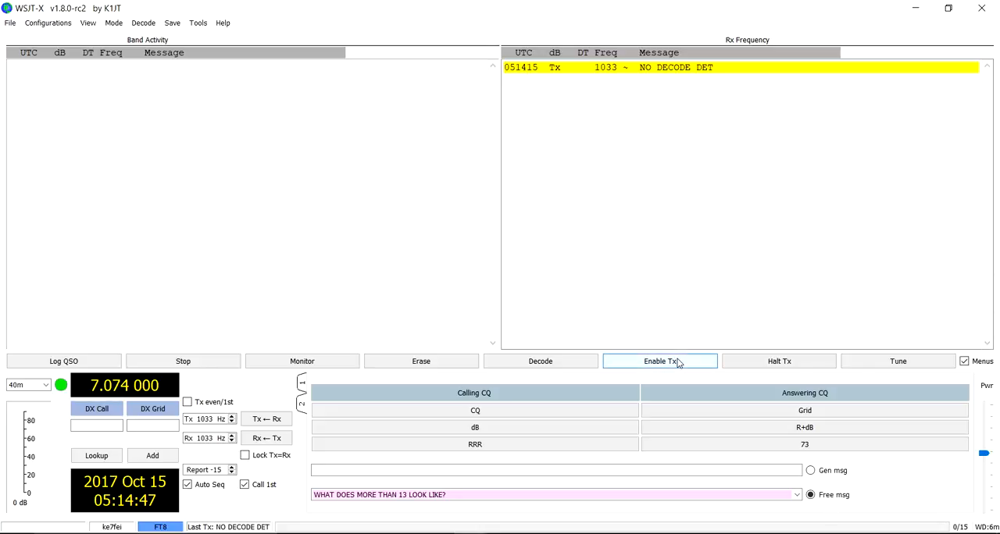
mouse_move(660, 361)
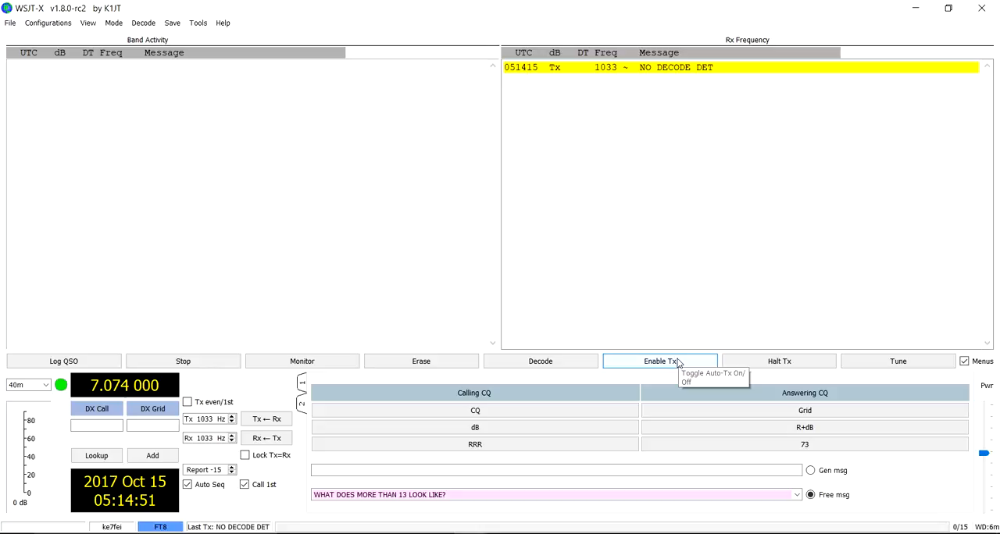
click(660, 361)
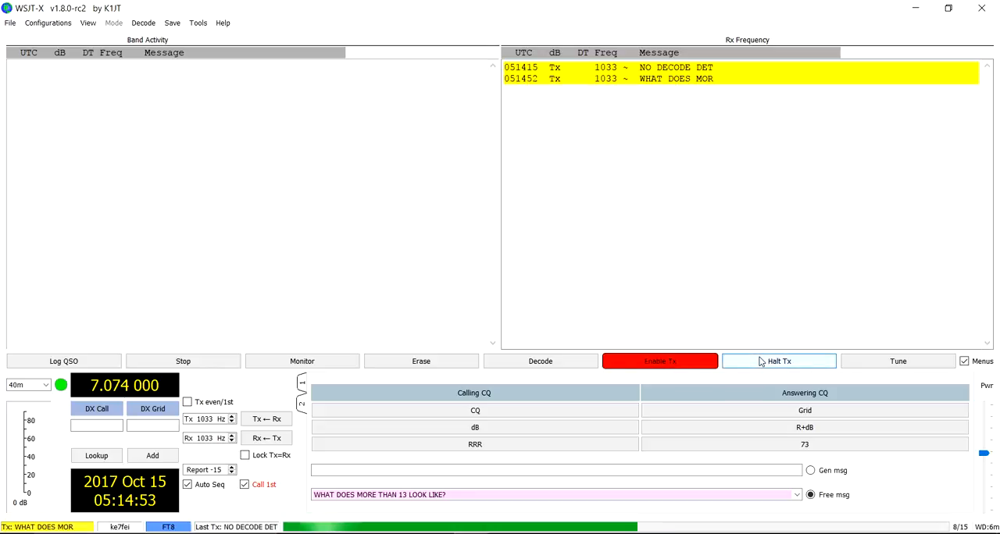
click(779, 361)
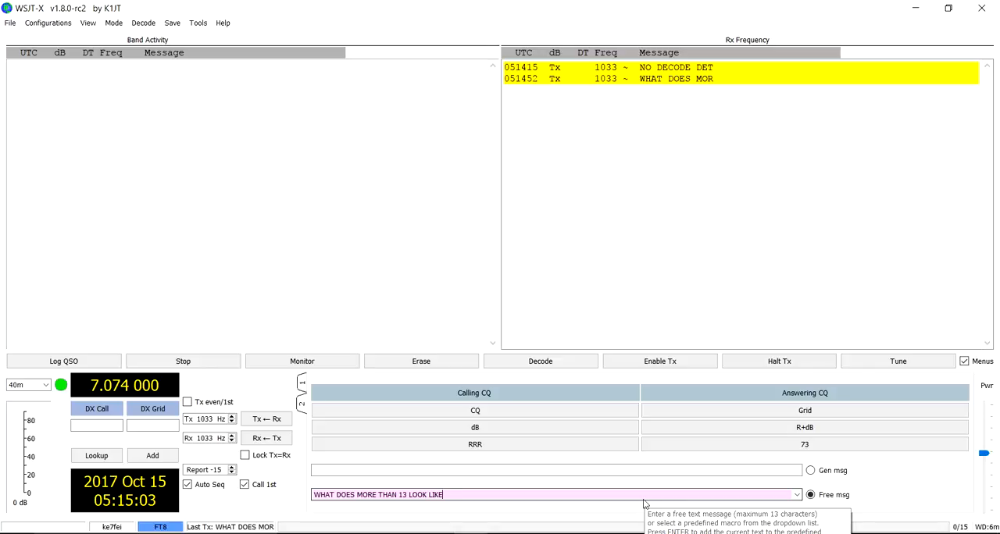
- Clear the Free msg box and pick 73 GNIGHT from its dropdown
click(555, 494)
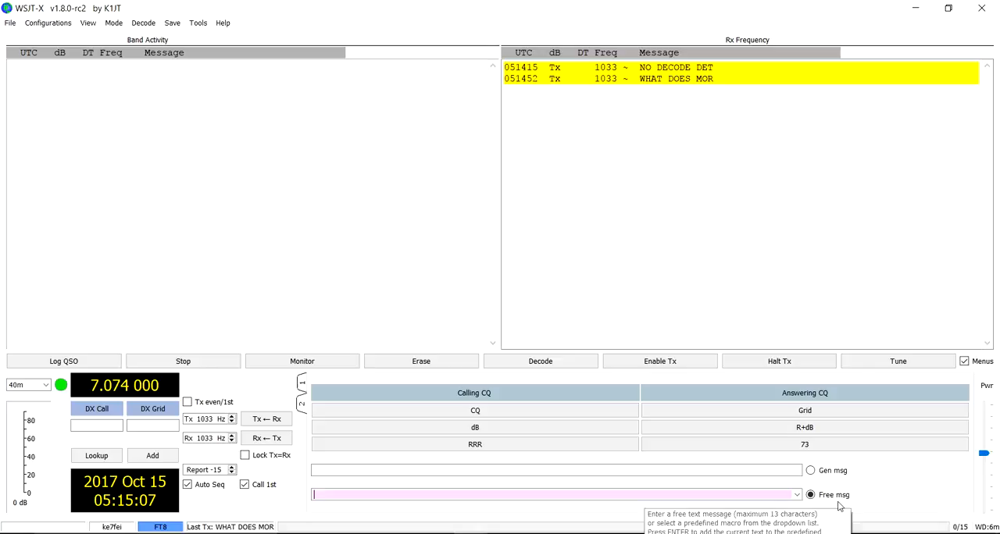
click(796, 494)
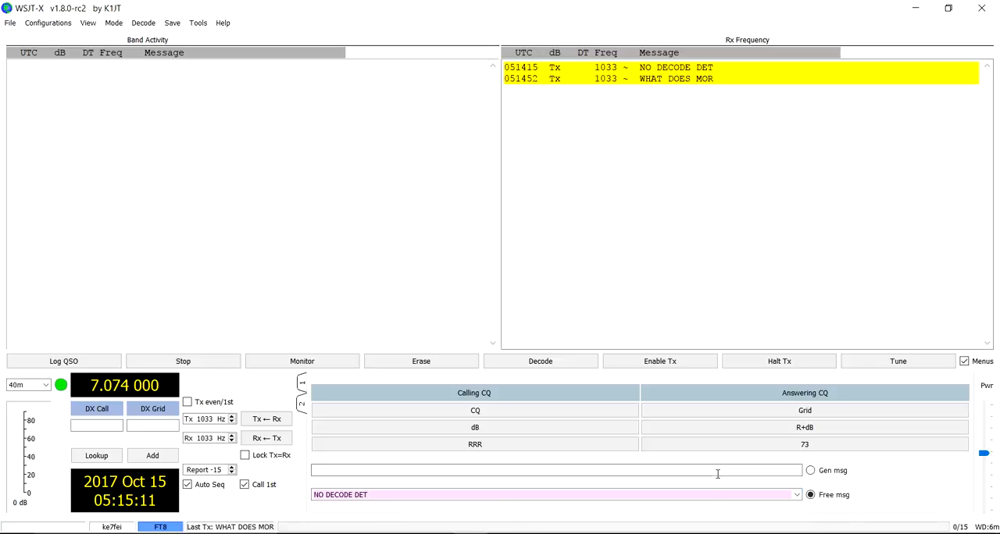
click(796, 495)
text(73 GNIGHT)
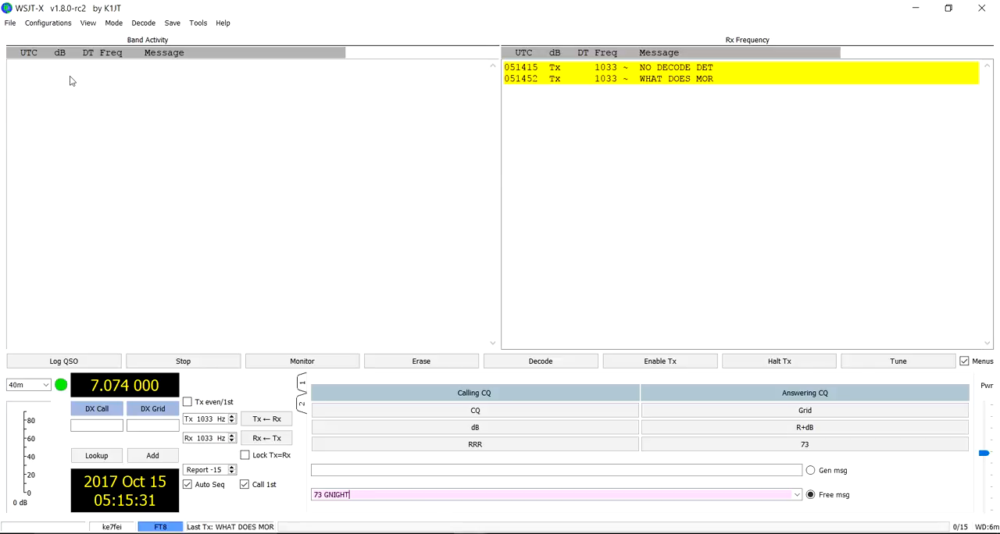
click(114, 22)
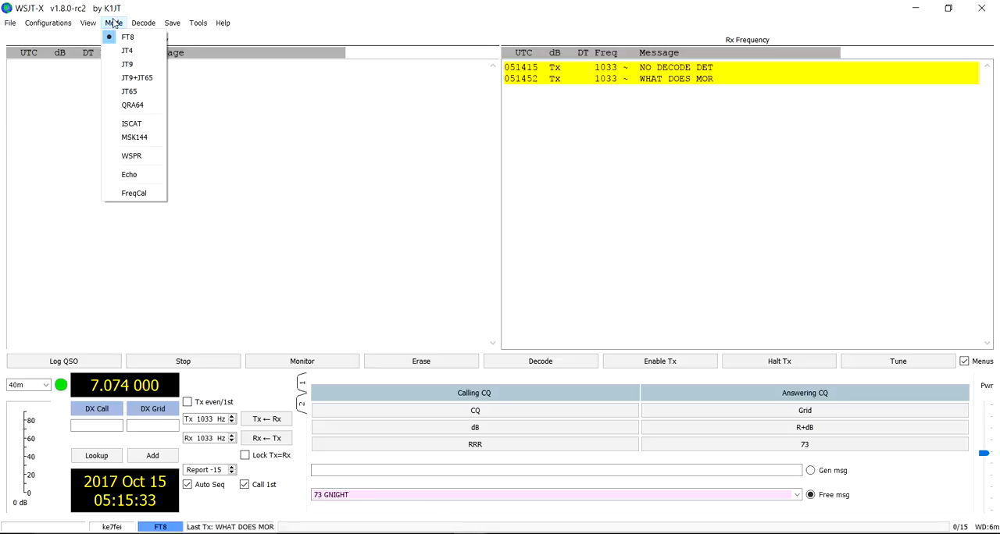
mouse_move(127, 37)
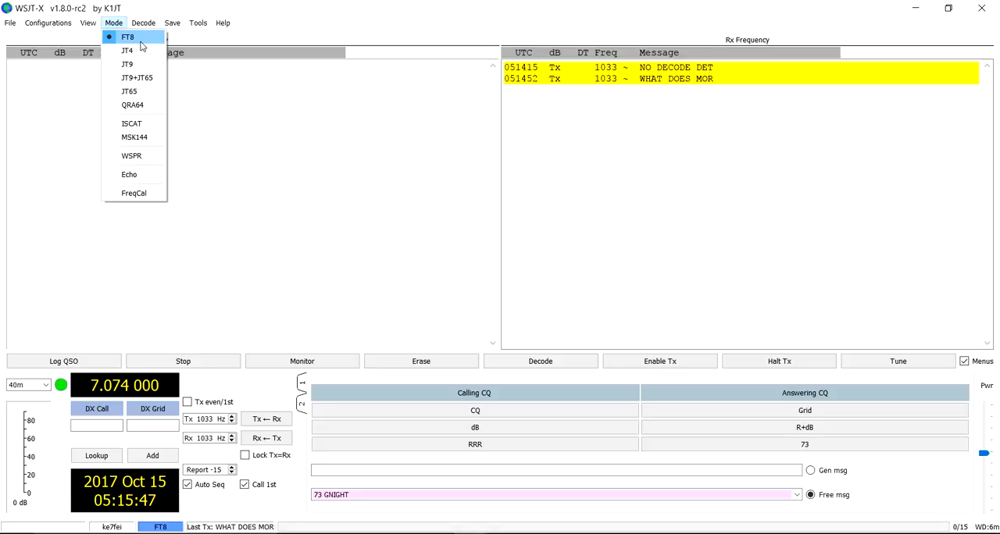
mouse_move(127, 50)
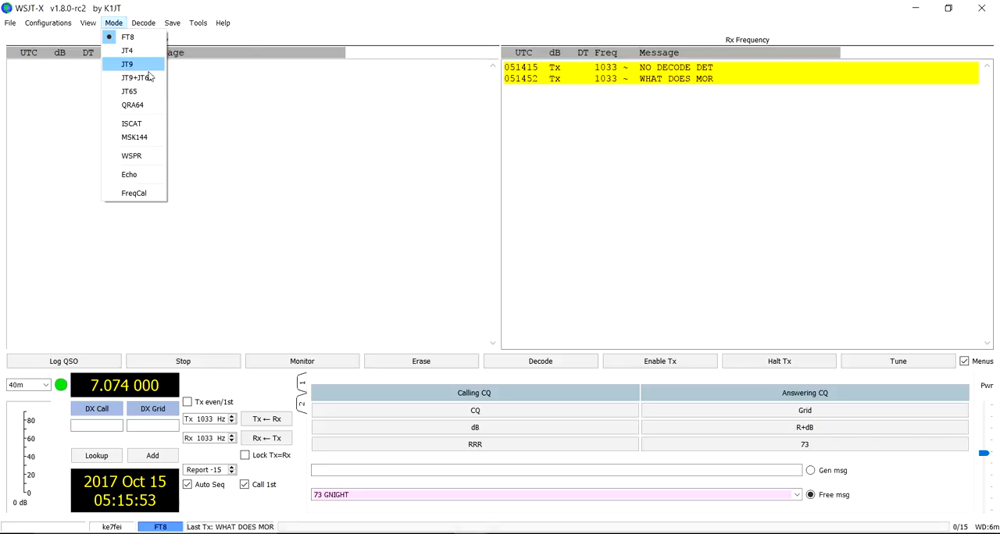
mouse_move(140, 77)
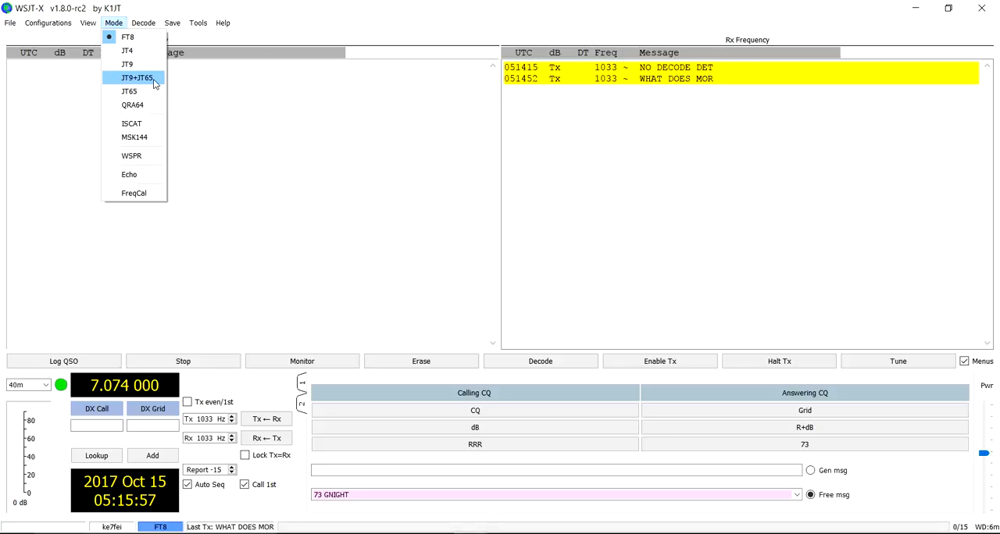
mouse_move(127, 37)
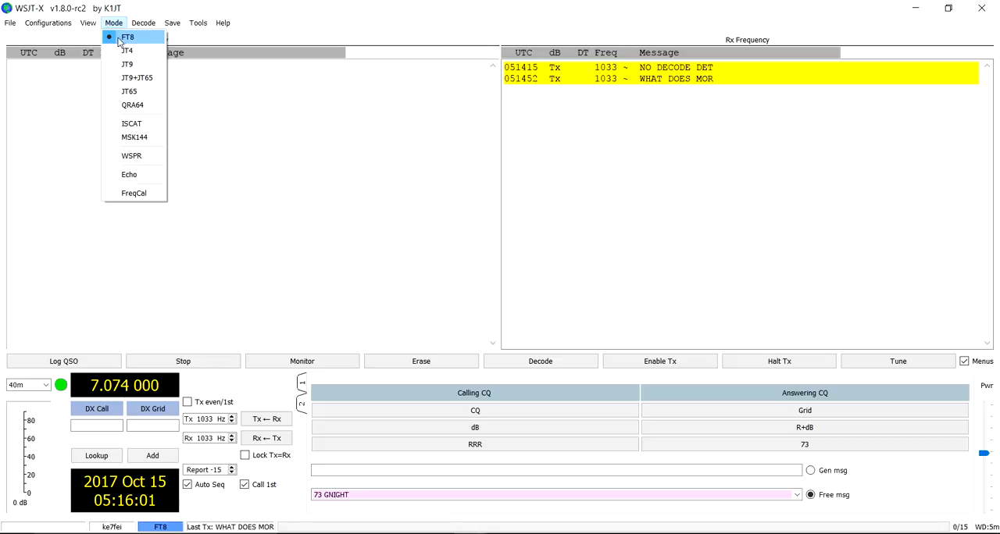
mouse_move(137, 78)
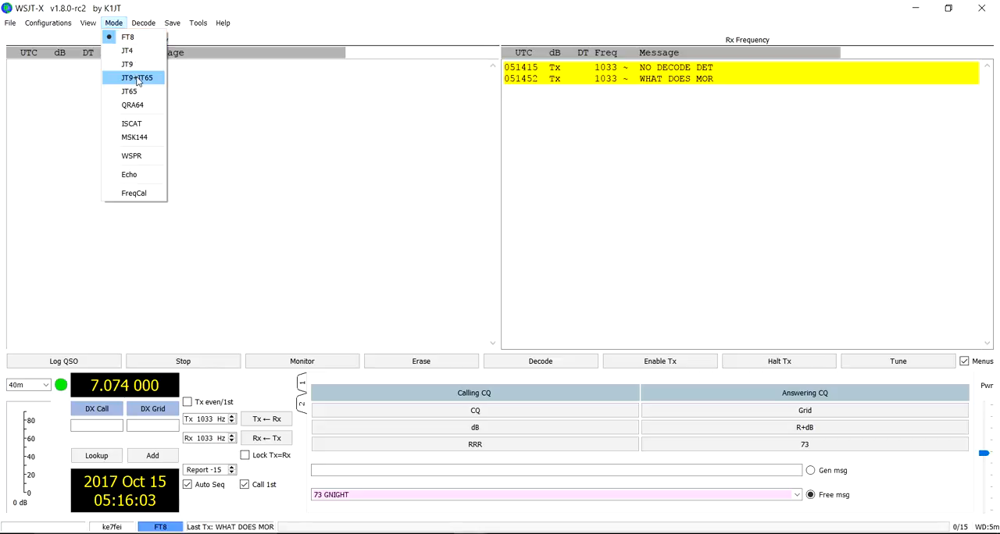
mouse_move(129, 92)
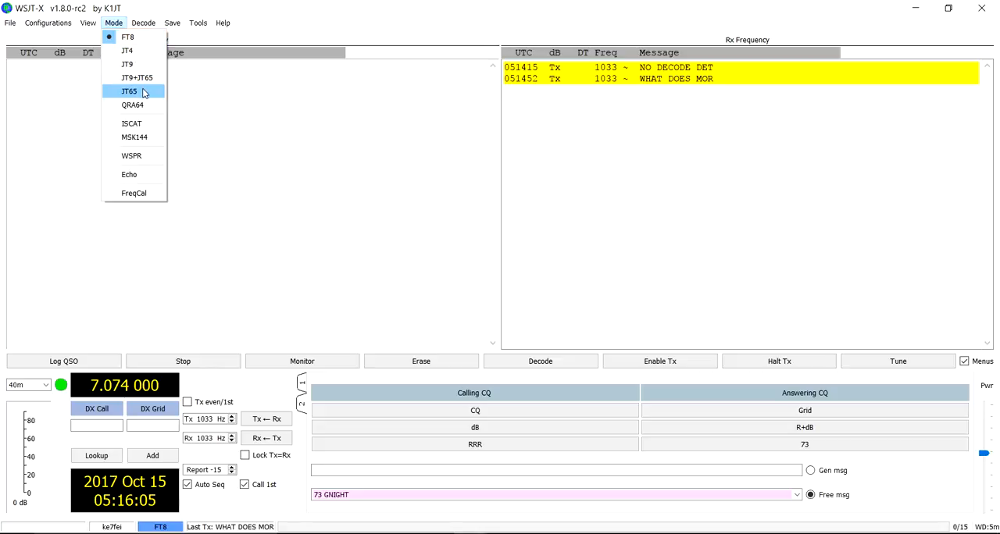
mouse_move(132, 105)
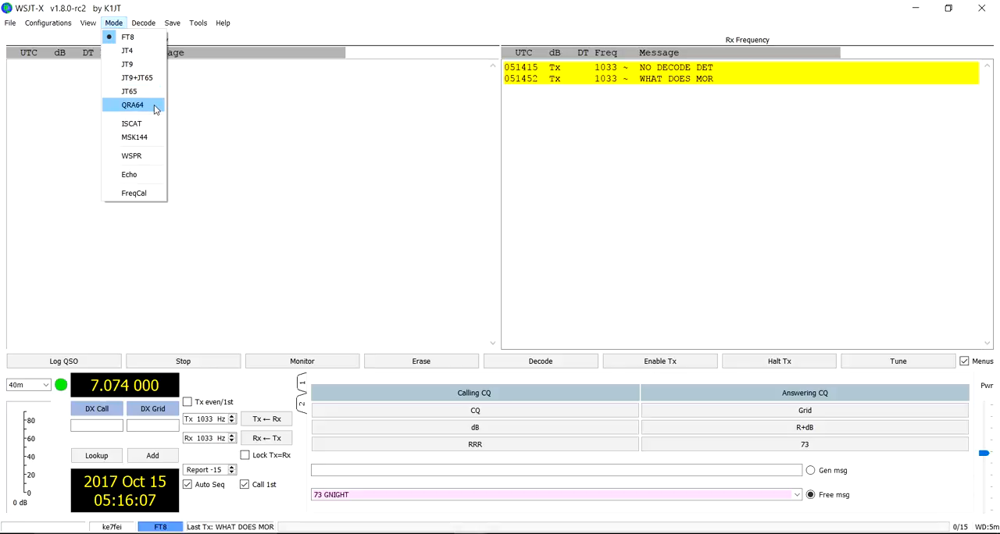
mouse_move(133, 124)
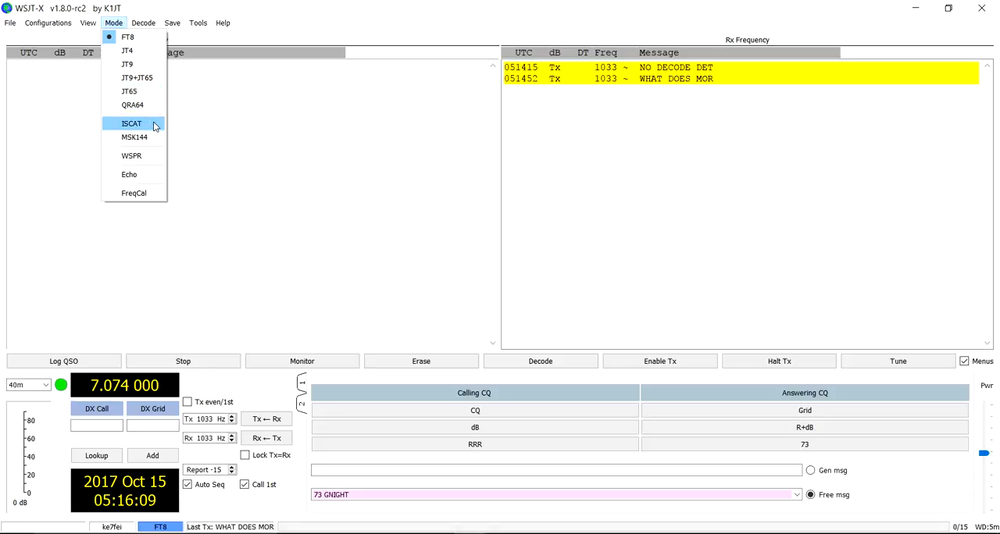
mouse_move(134, 136)
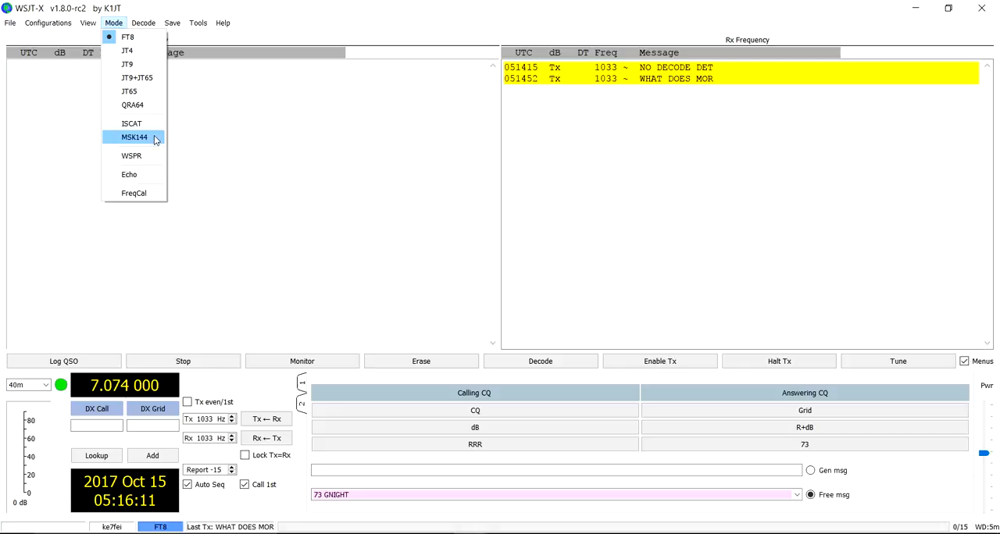
mouse_move(175, 197)
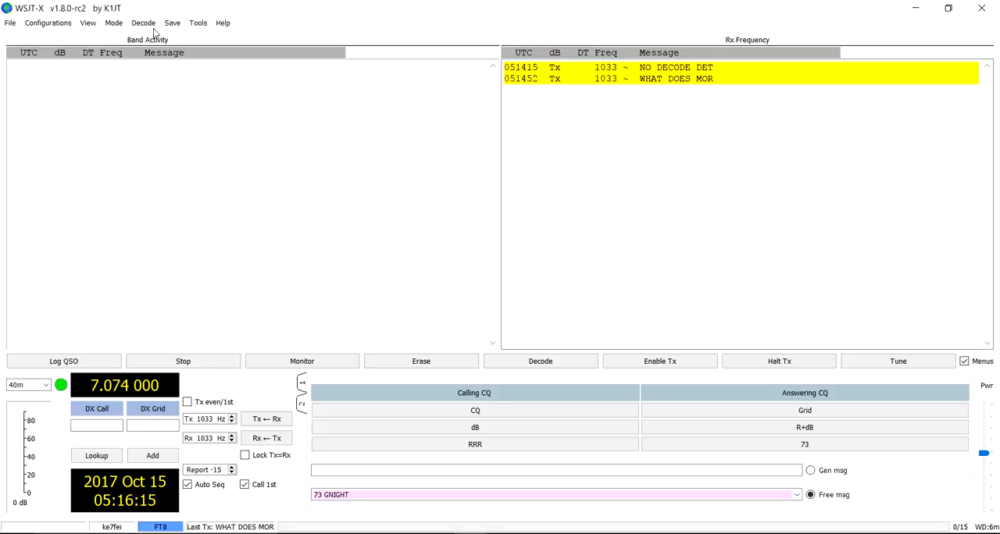
- Open the Decode menu to view the Fast, Normal and Deep depths
click(143, 22)
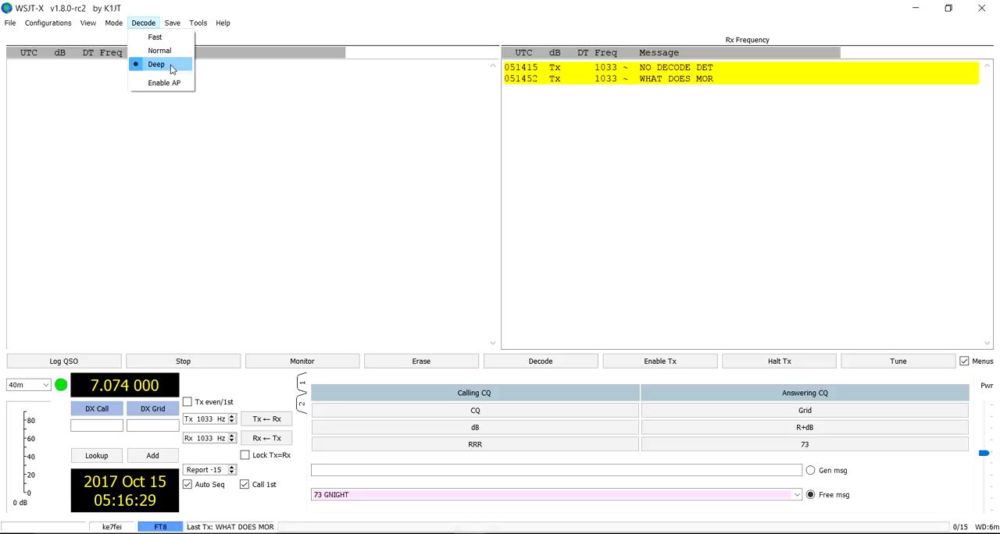
mouse_move(158, 50)
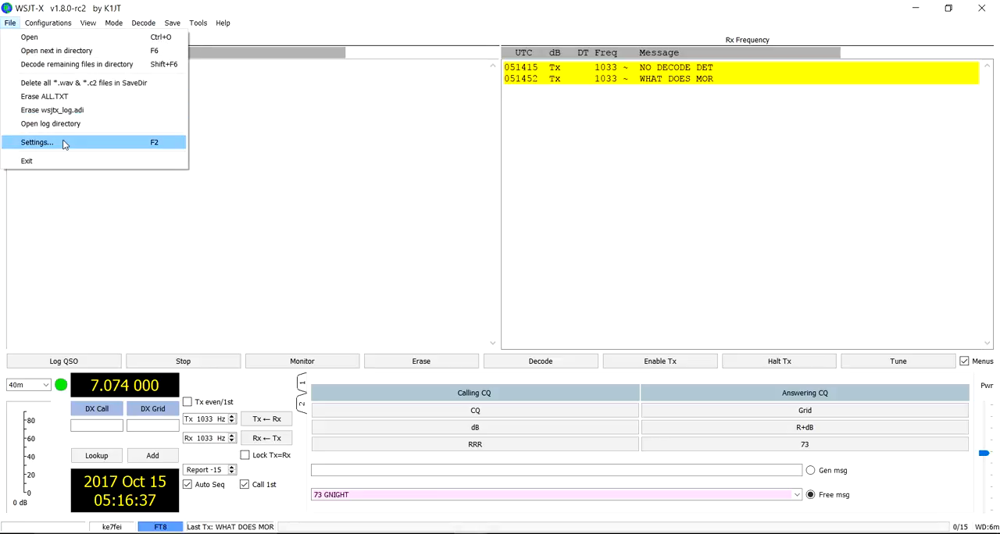
- Open File > Settings on the General tab showing callsign and grid square
click(37, 143)
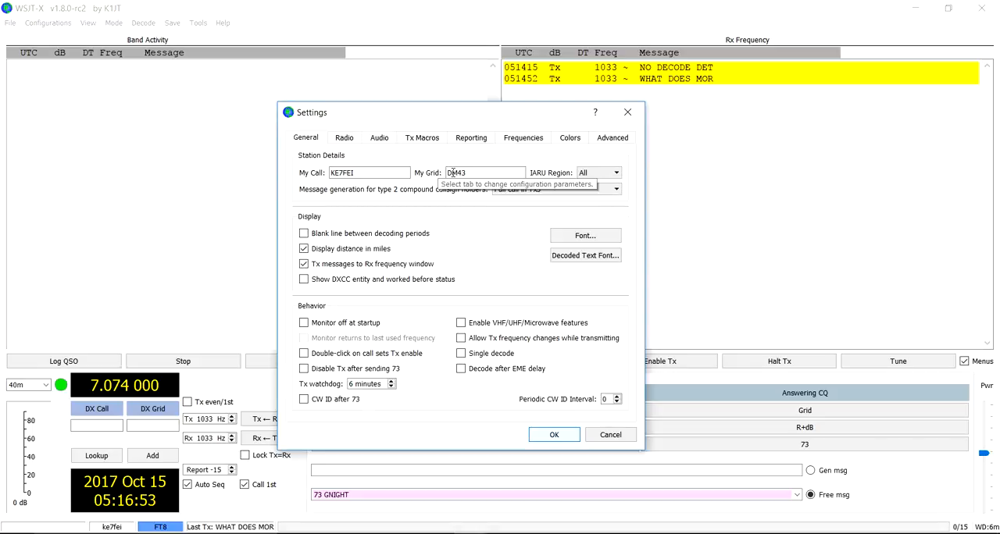
mouse_move(304, 249)
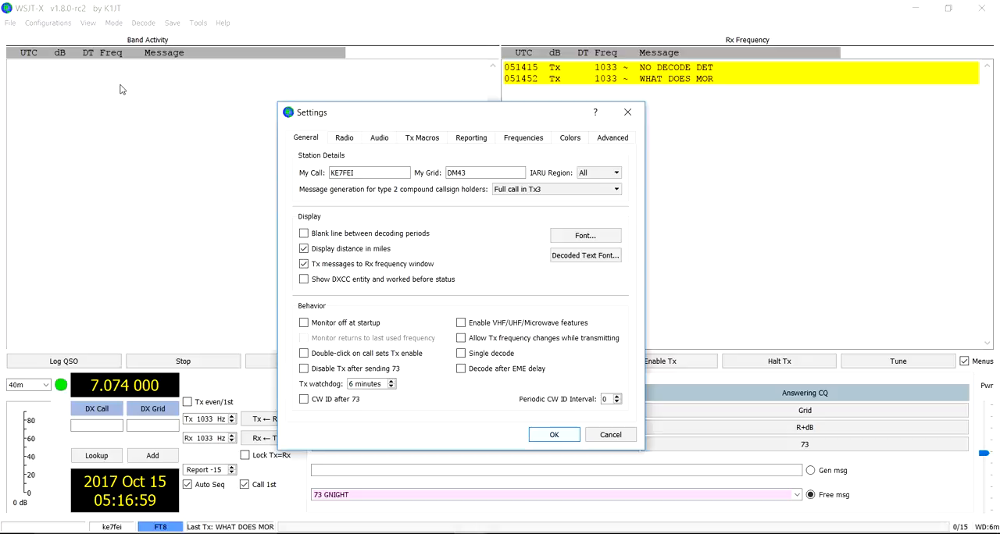
mouse_move(63, 75)
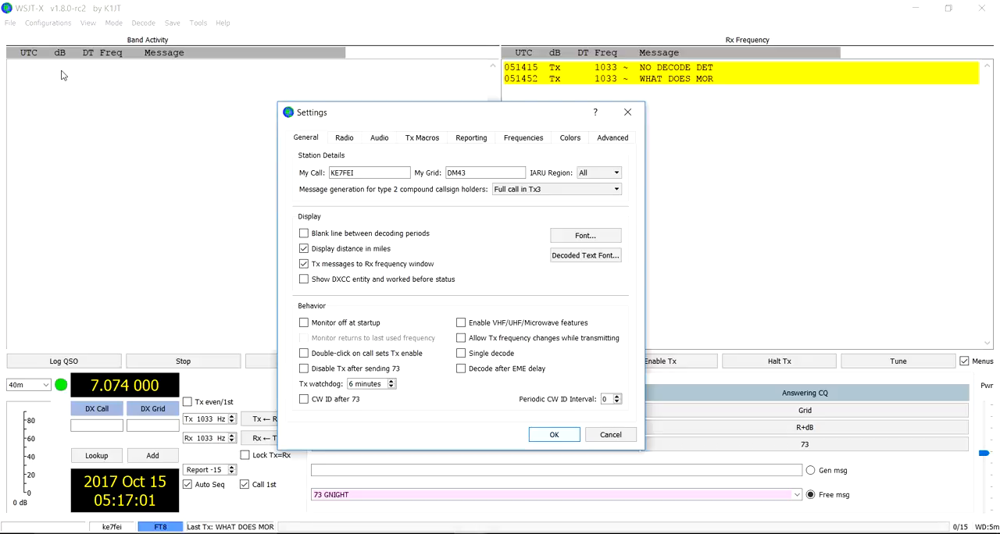
mouse_move(132, 448)
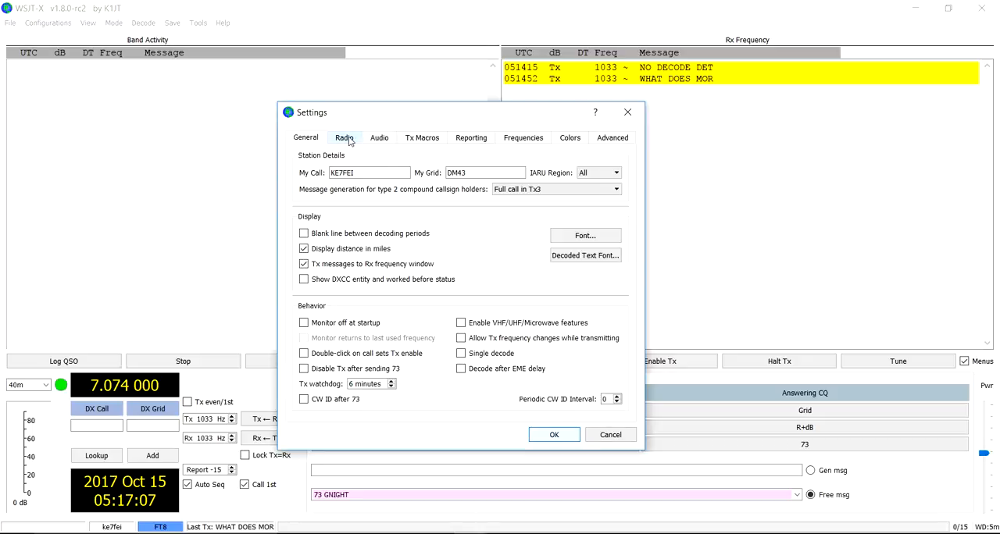
- Review the Radio tab, then show the Audio tab with Realtek microphone and speakers
click(344, 138)
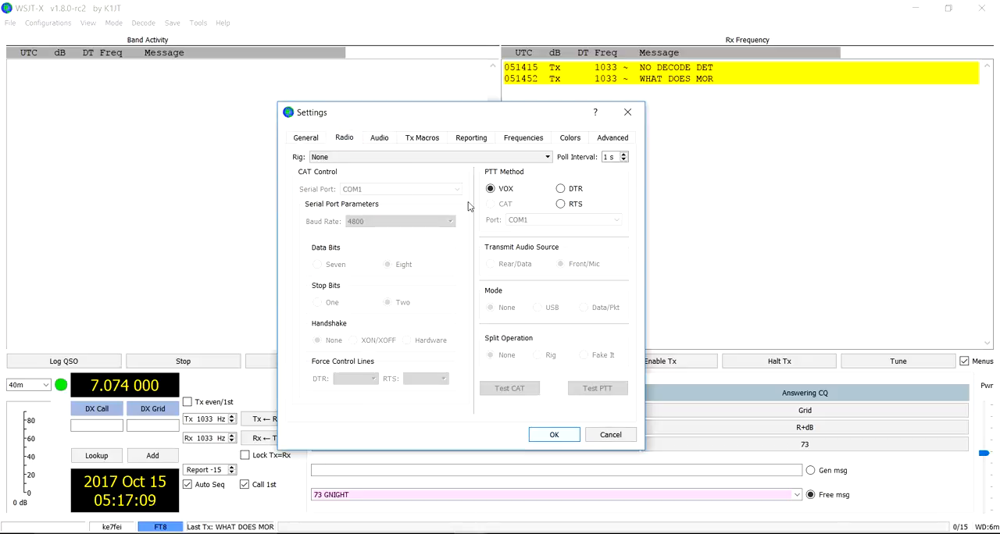
mouse_move(469, 216)
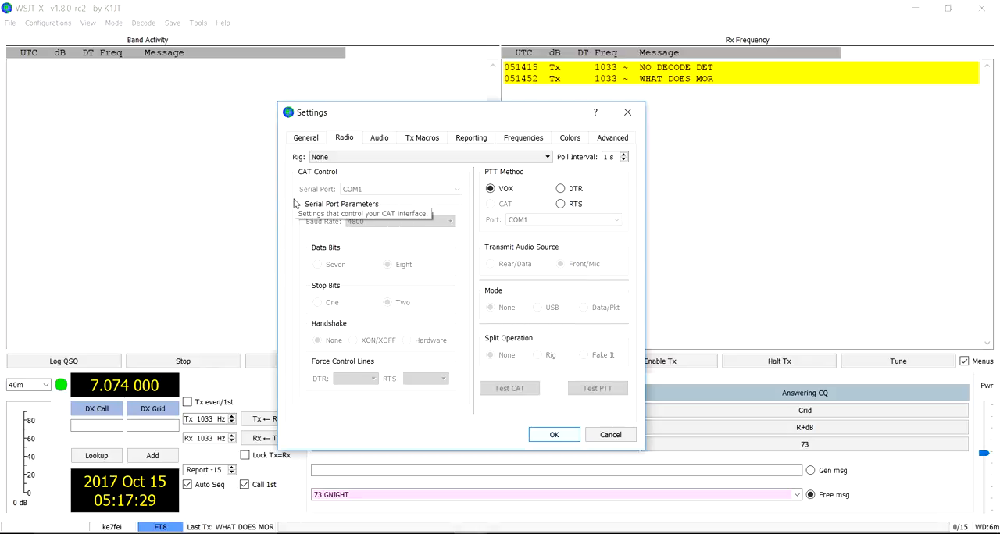
mouse_move(389, 178)
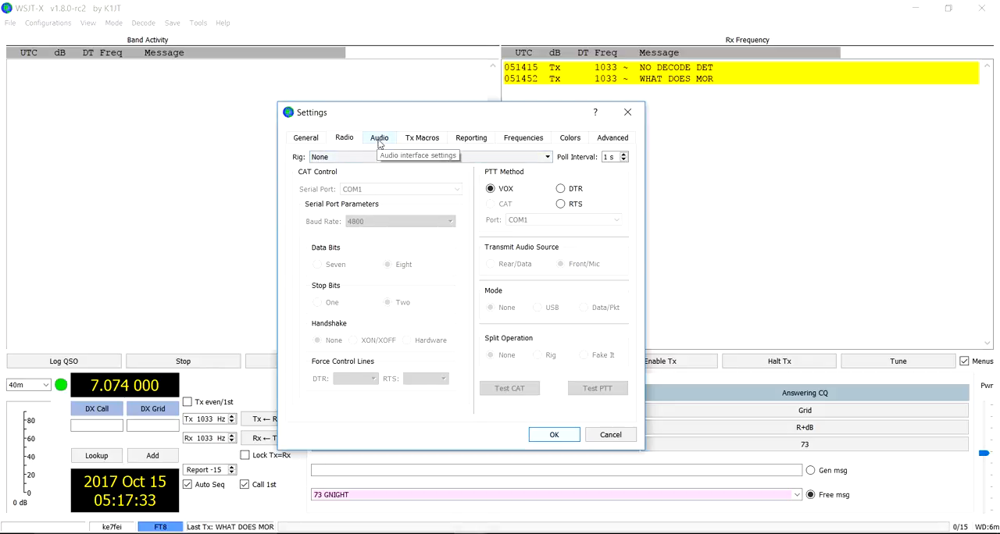
click(379, 138)
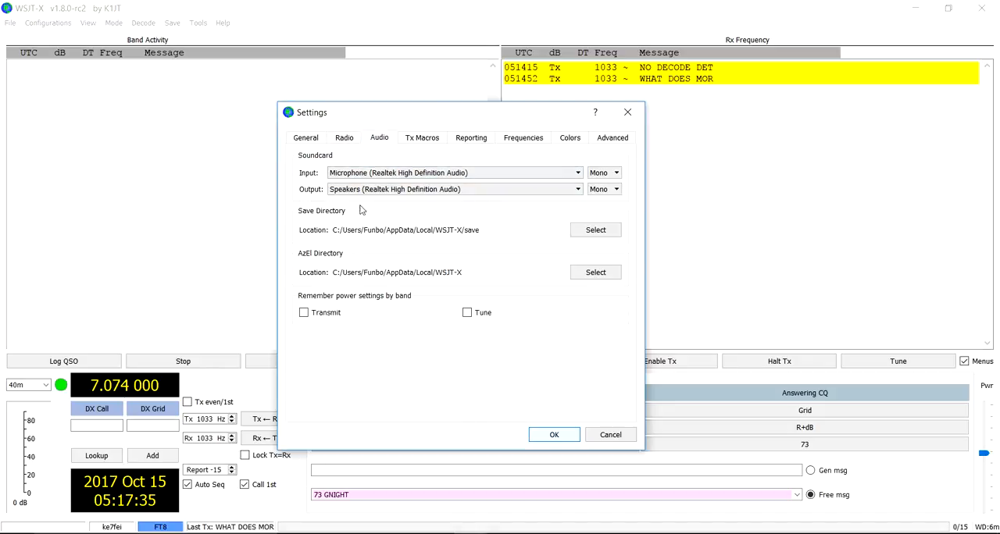
click(454, 189)
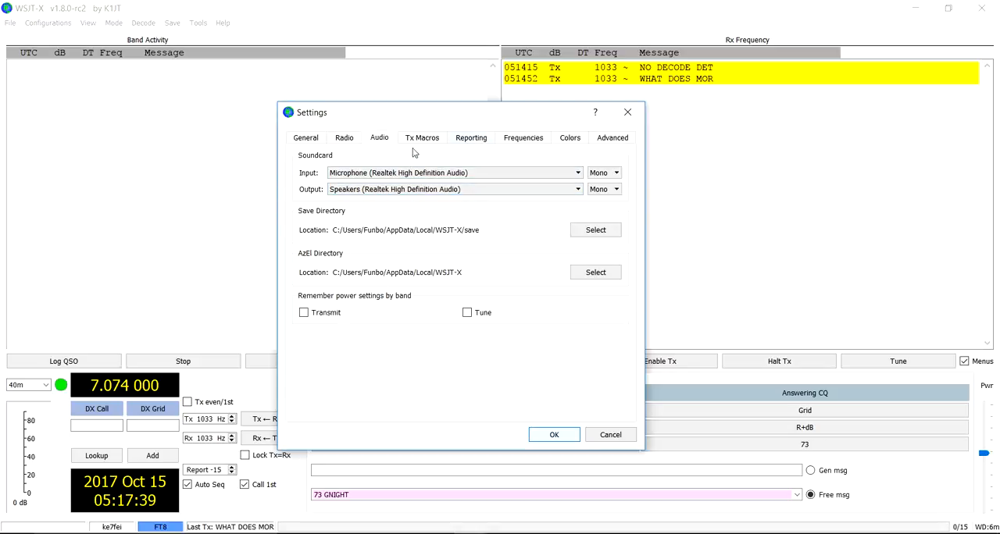
- Show the Reporting tab with logging, PSK Reporter and UDP server options
click(471, 137)
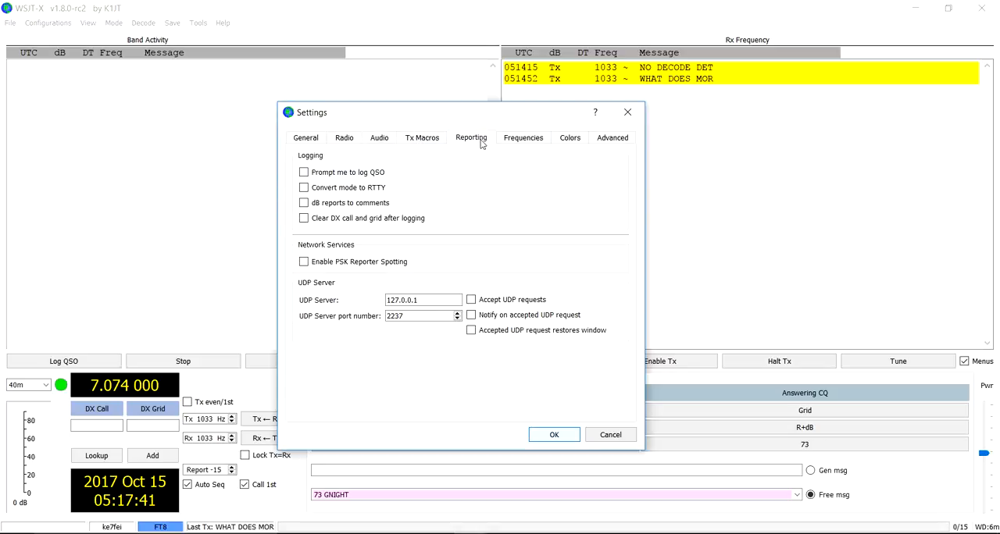
mouse_move(427, 176)
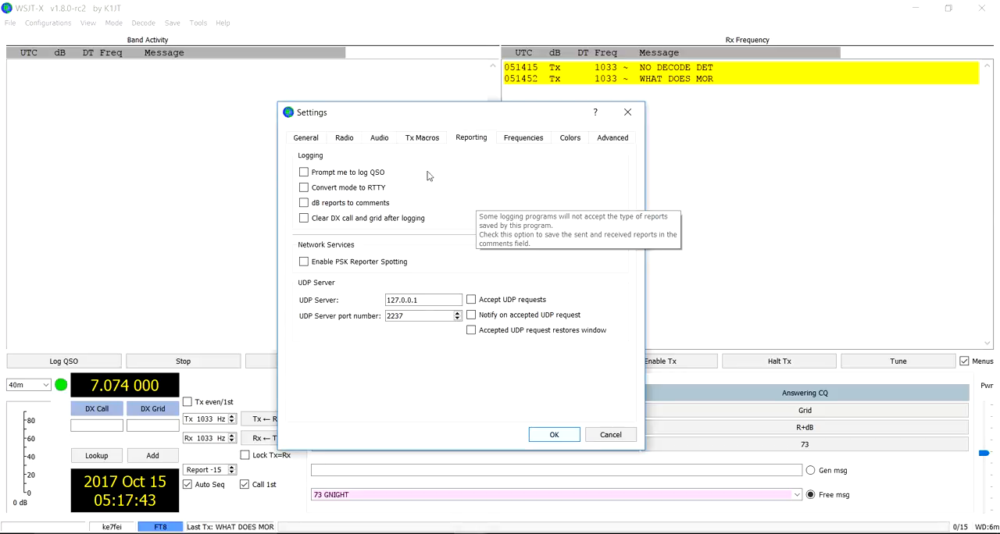
mouse_move(390, 238)
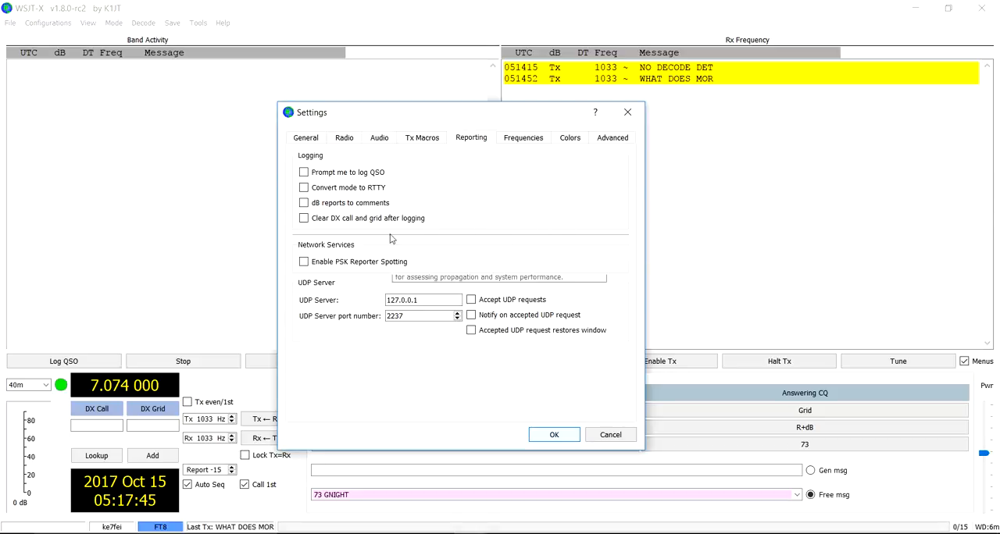
mouse_move(482, 215)
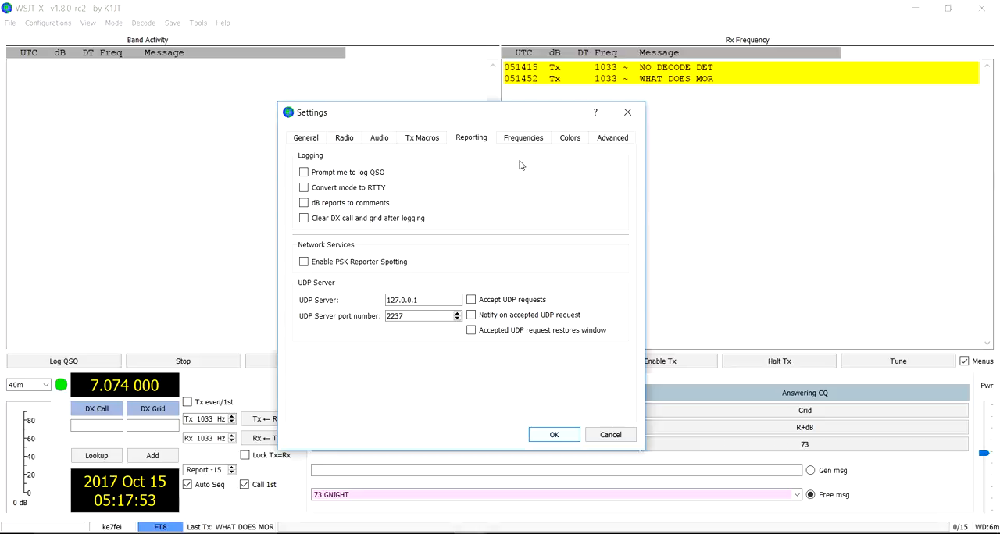
mouse_move(523, 140)
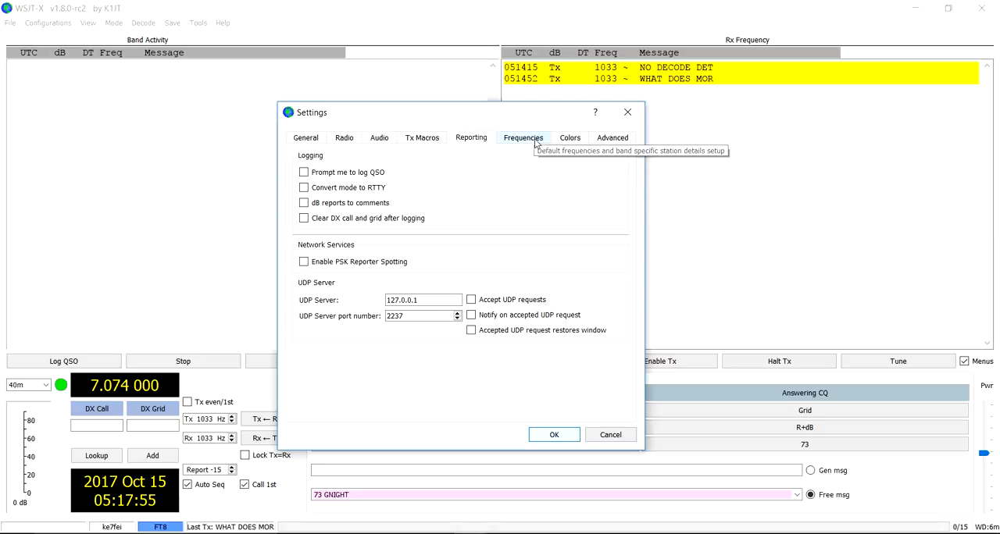
- Show the Colors tab with CQ, my call, transmitted, new DXCC and new call colours
click(570, 137)
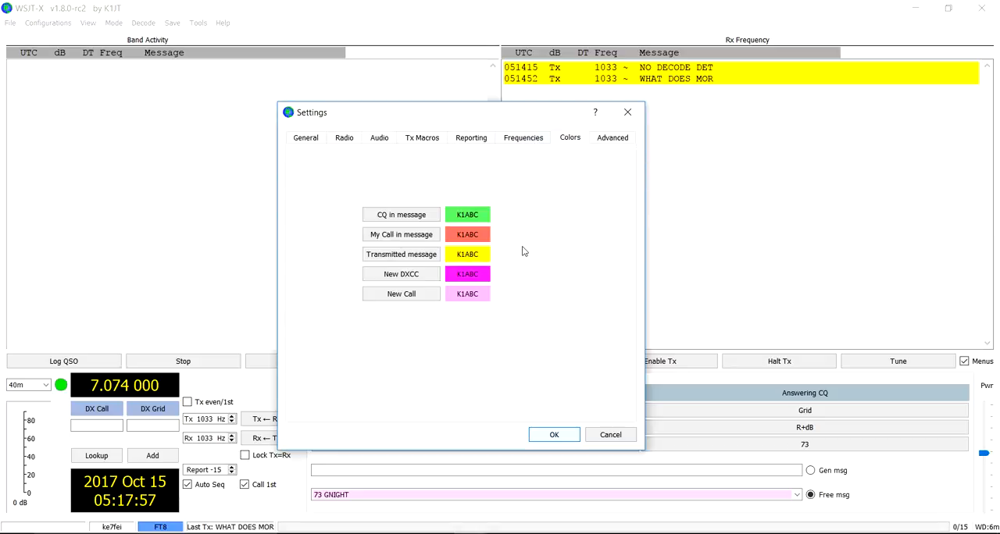
mouse_move(485, 225)
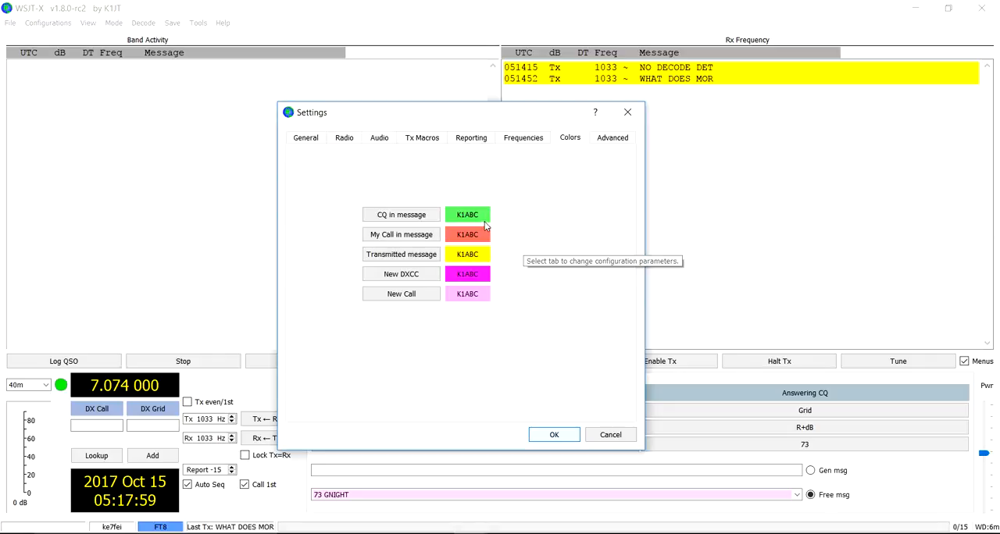
mouse_move(499, 314)
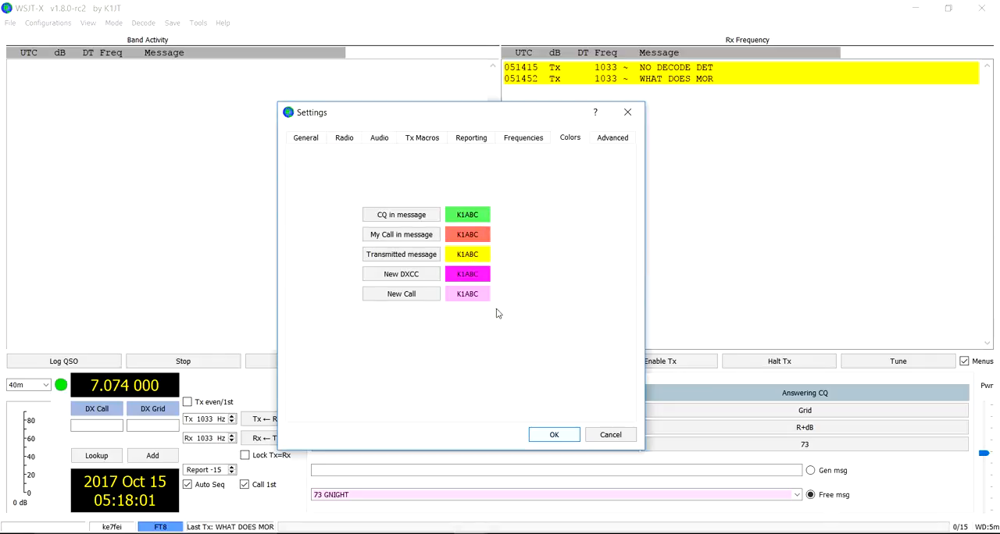
mouse_move(469, 239)
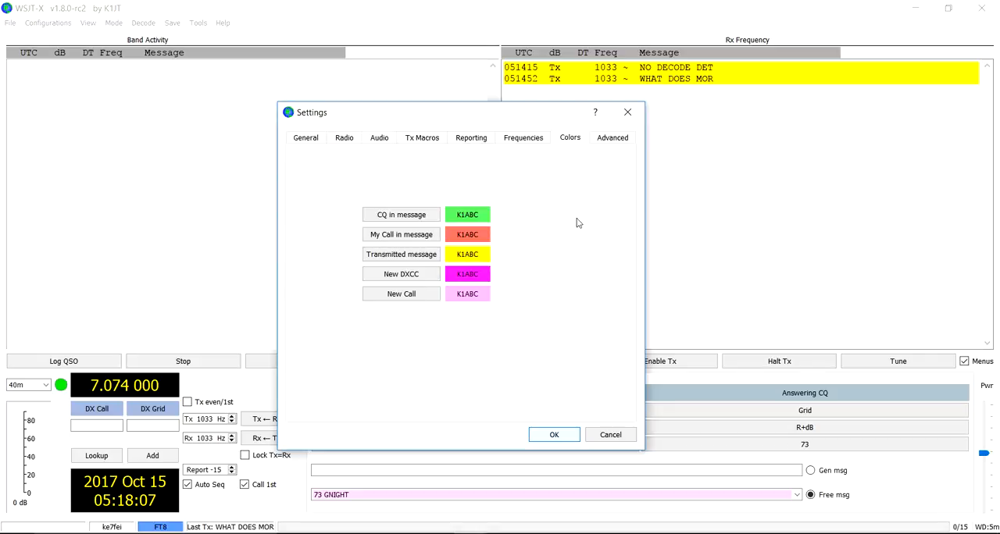
mouse_move(539, 424)
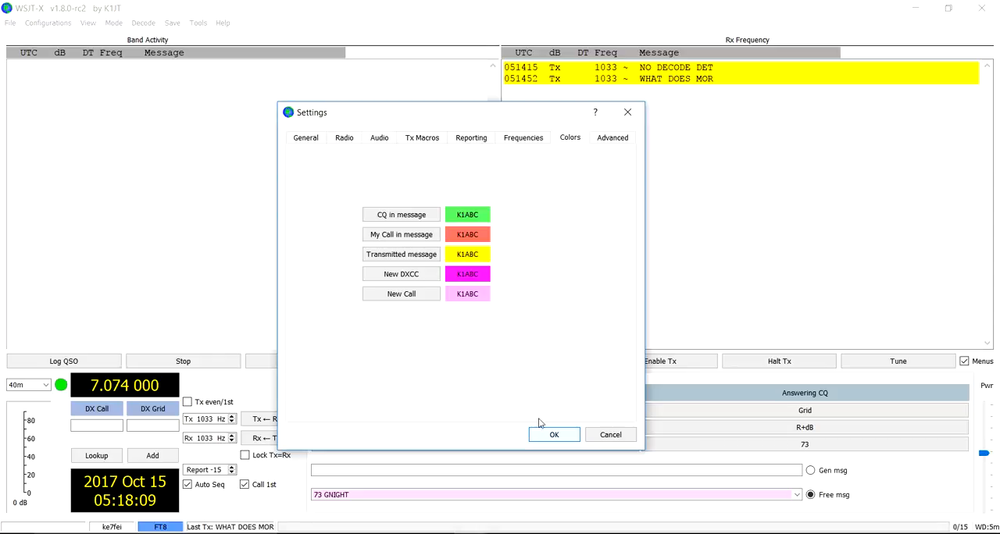
- Accept the Settings dialog with OK, returning to the main WSJT-X window
click(554, 435)
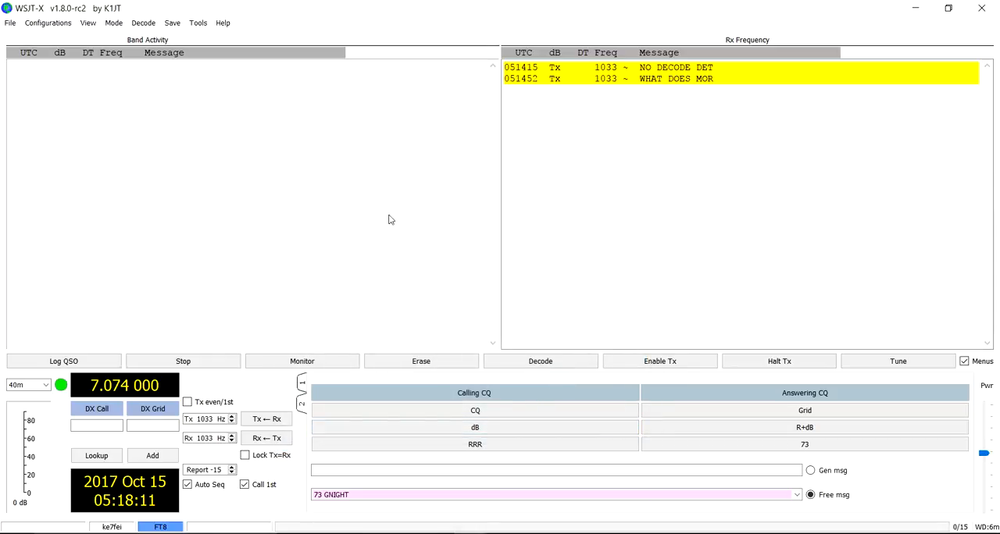
mouse_move(262, 171)
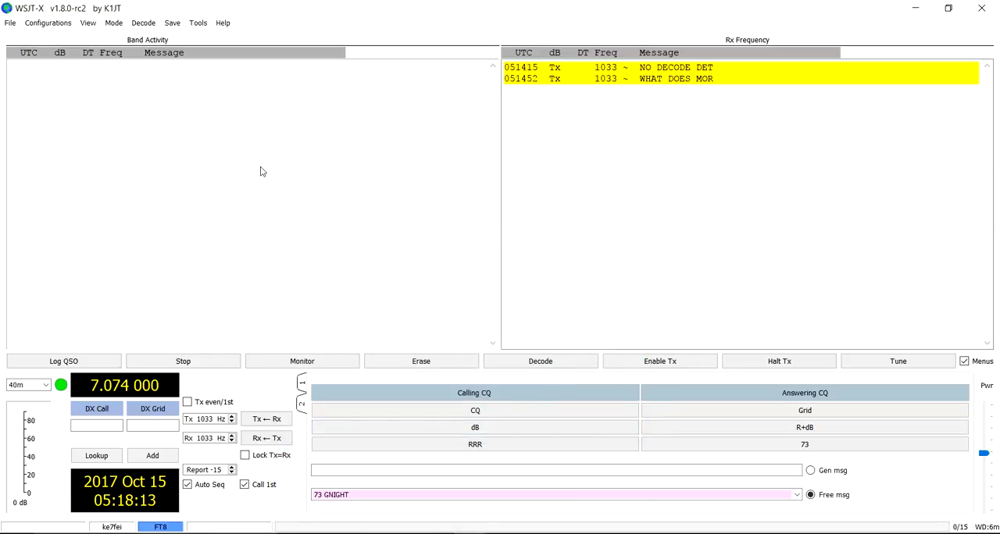
mouse_move(228, 82)
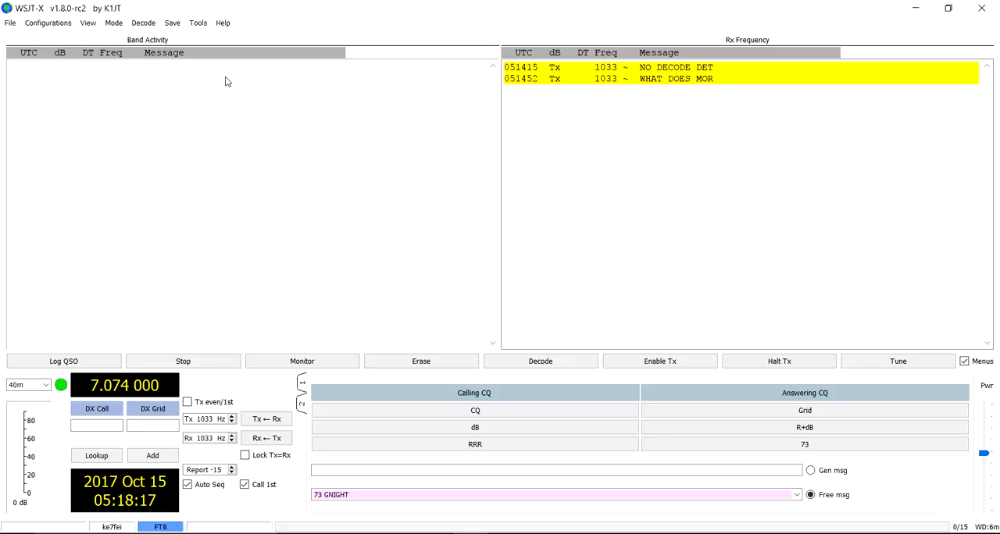
mouse_move(261, 172)
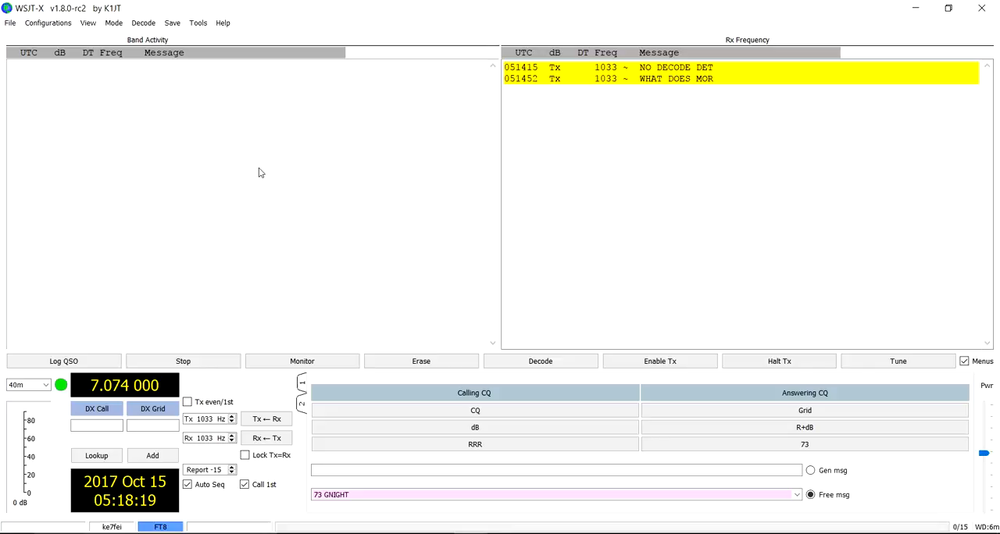